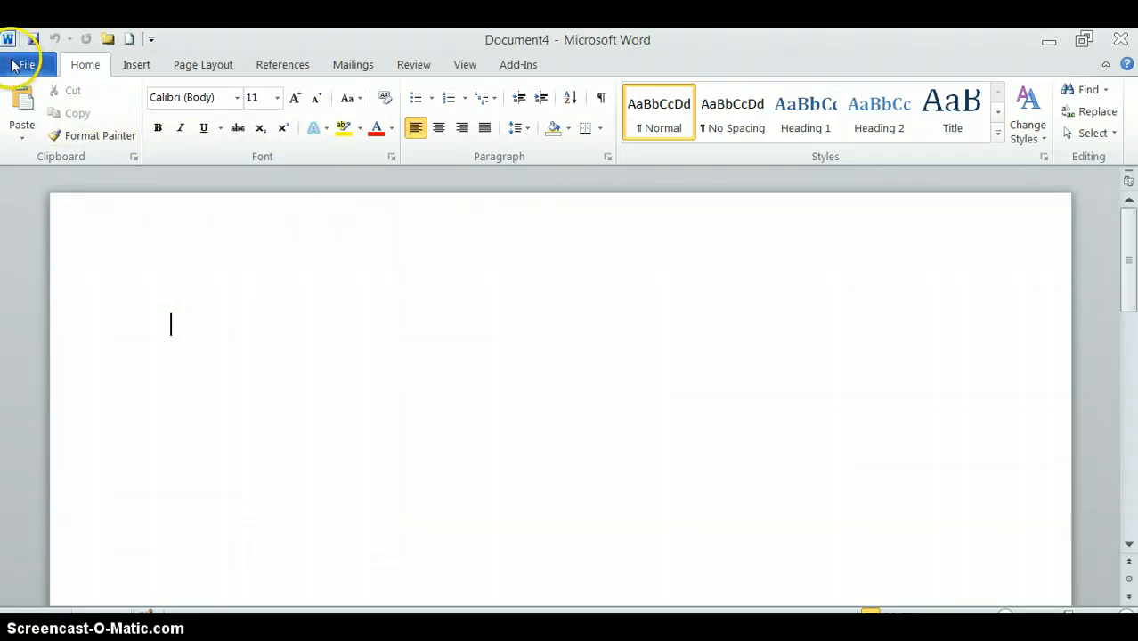
left_click(26, 64)
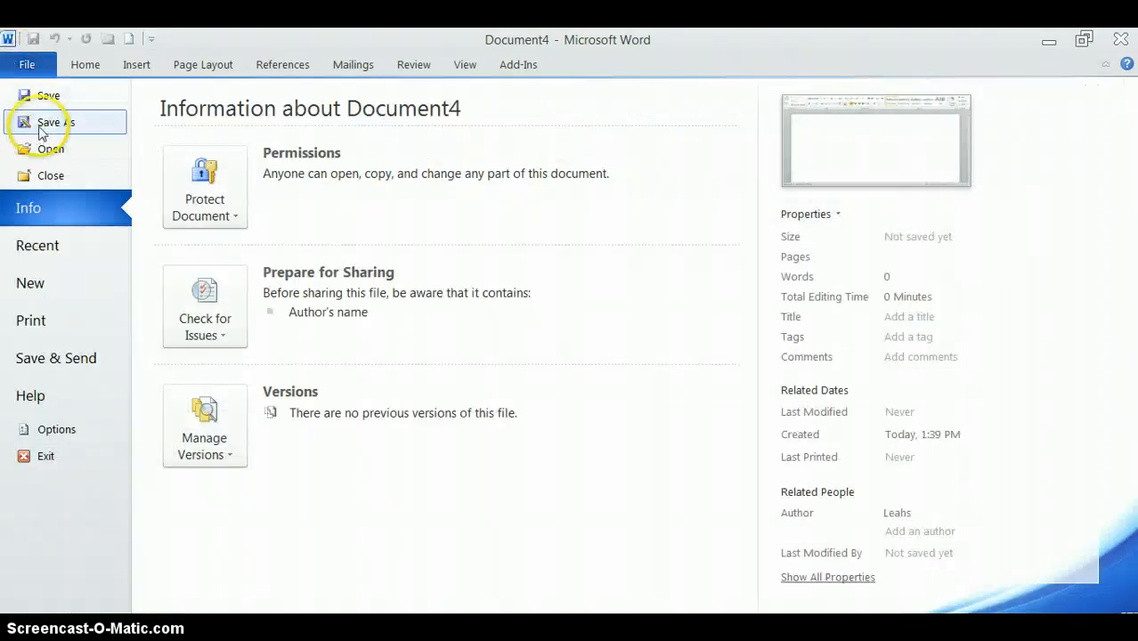
left_click(50, 122)
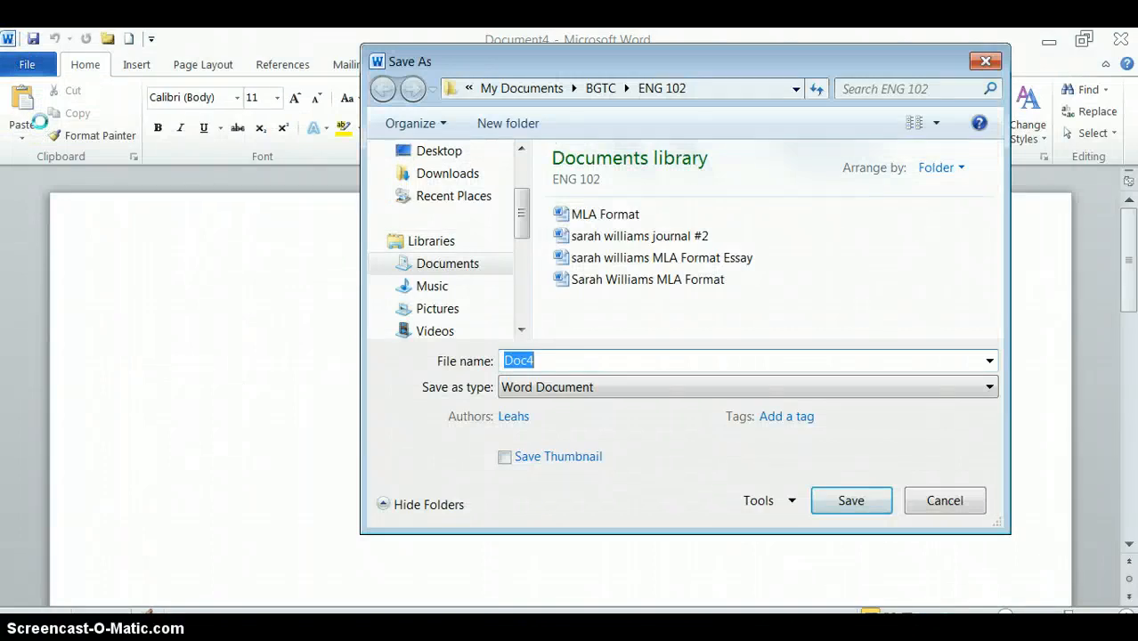
type("sarah william essay #")
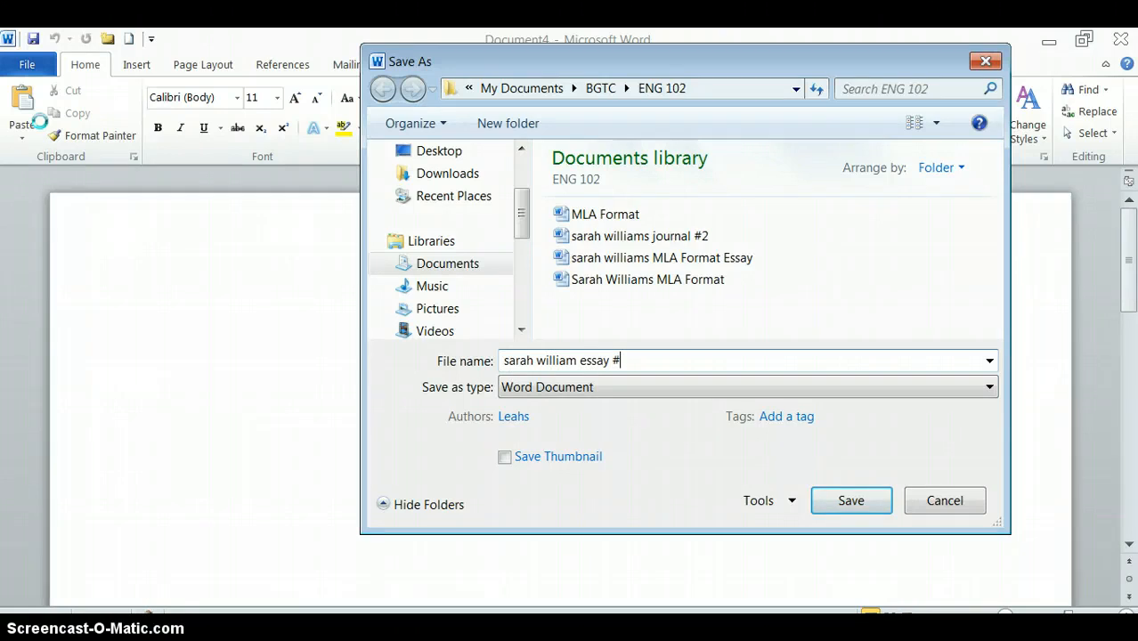
left_click(849, 499)
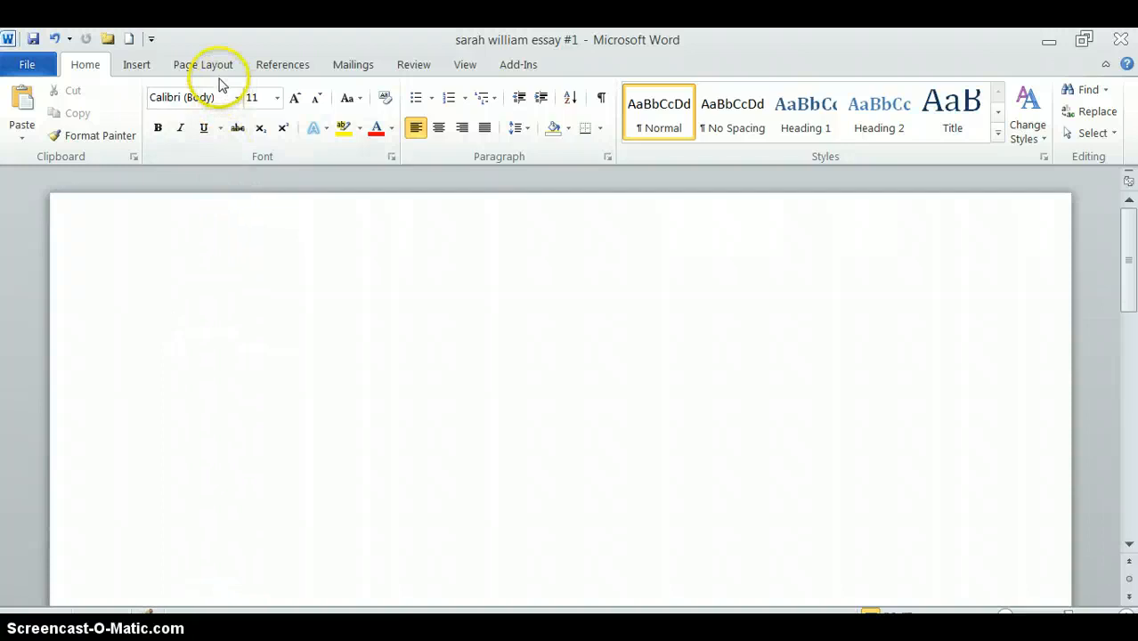
Step: Apply the Normal preset of one-inch margins on every side
left_click(202, 64)
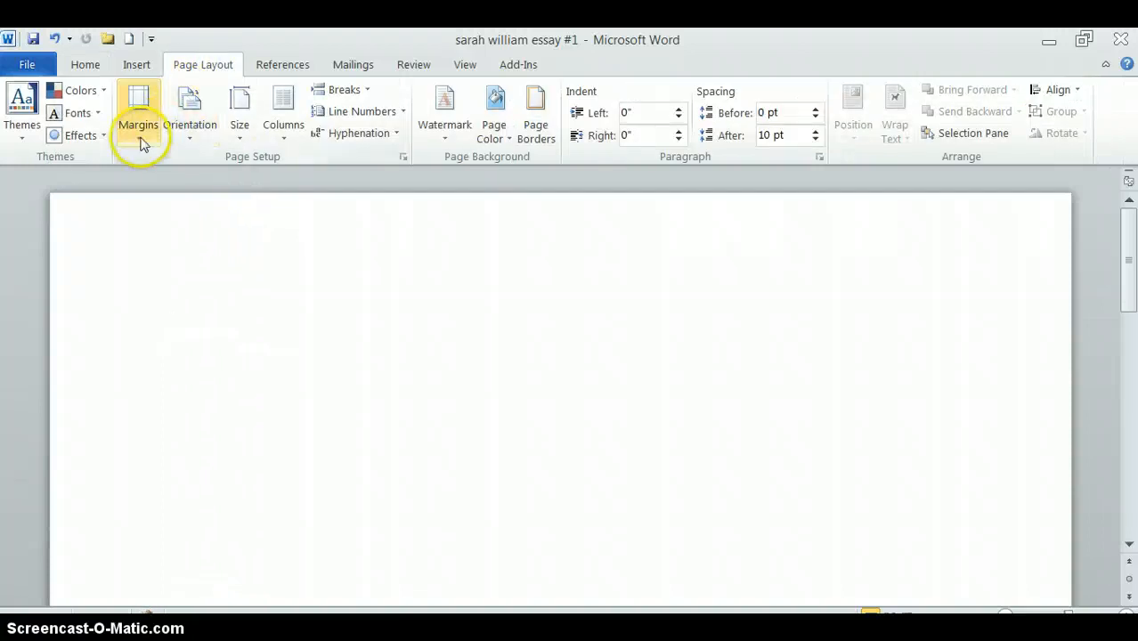
left_click(138, 111)
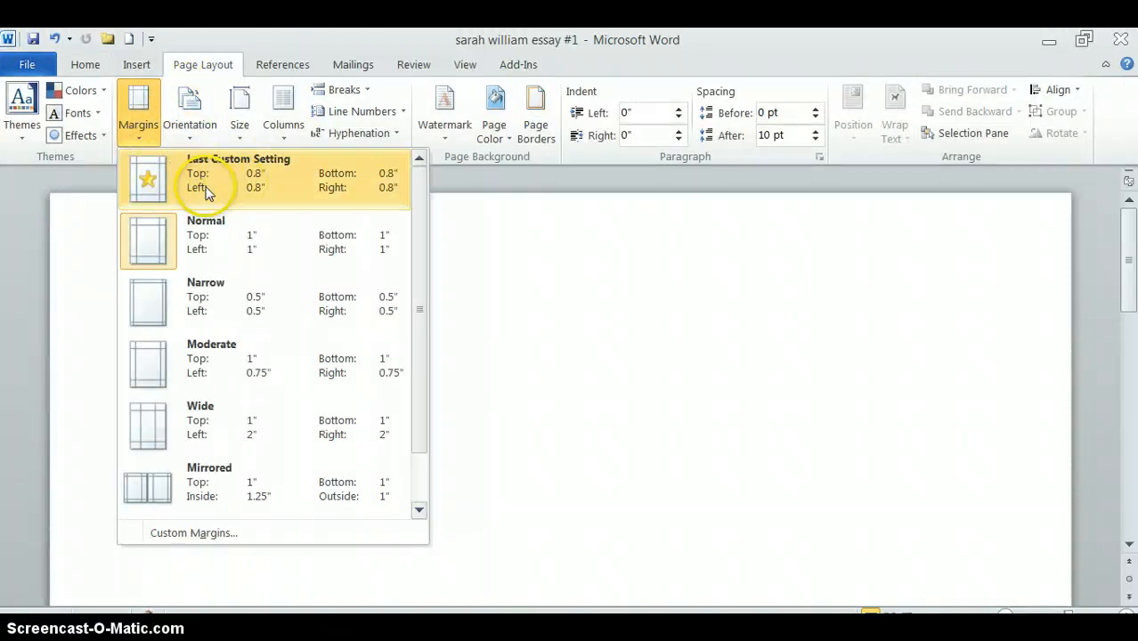
mouse_move(205, 240)
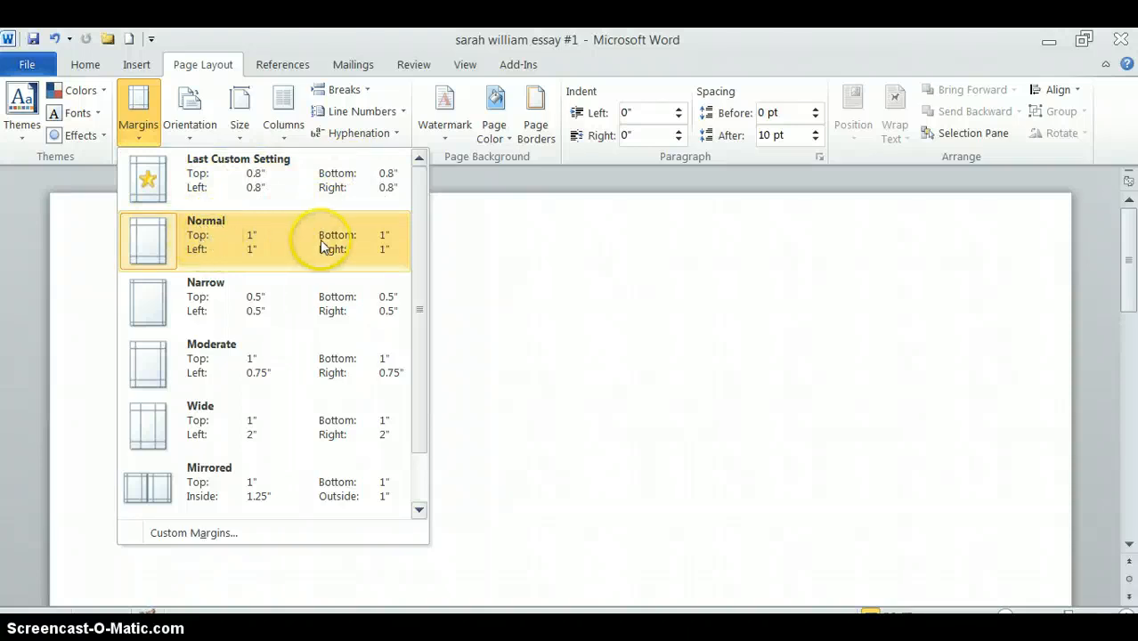
mouse_move(289, 250)
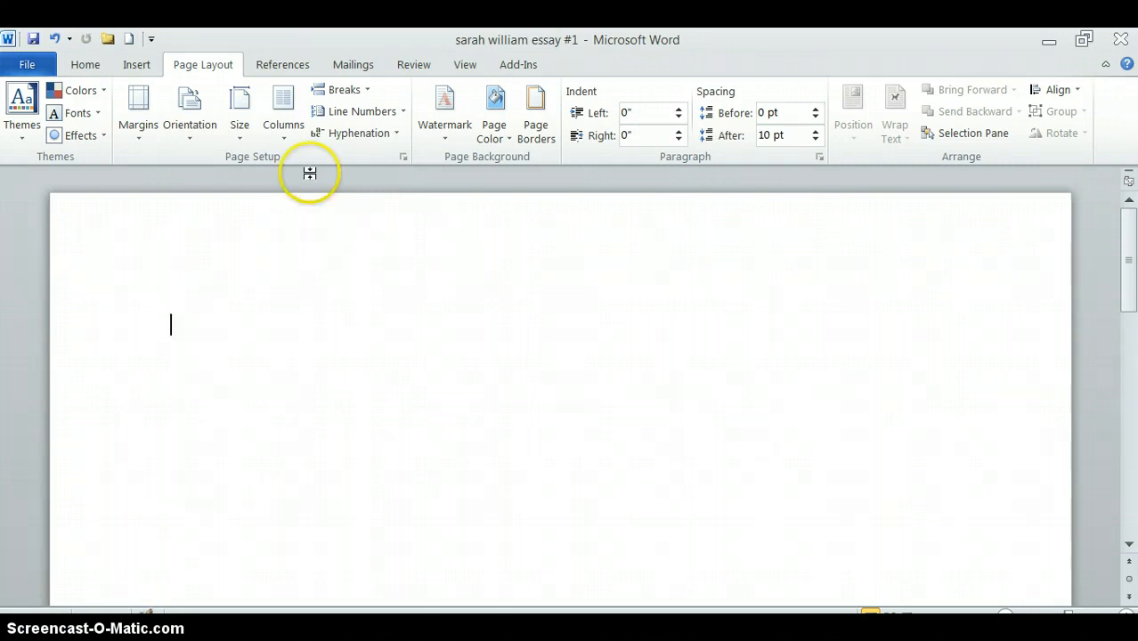
left_click(136, 64)
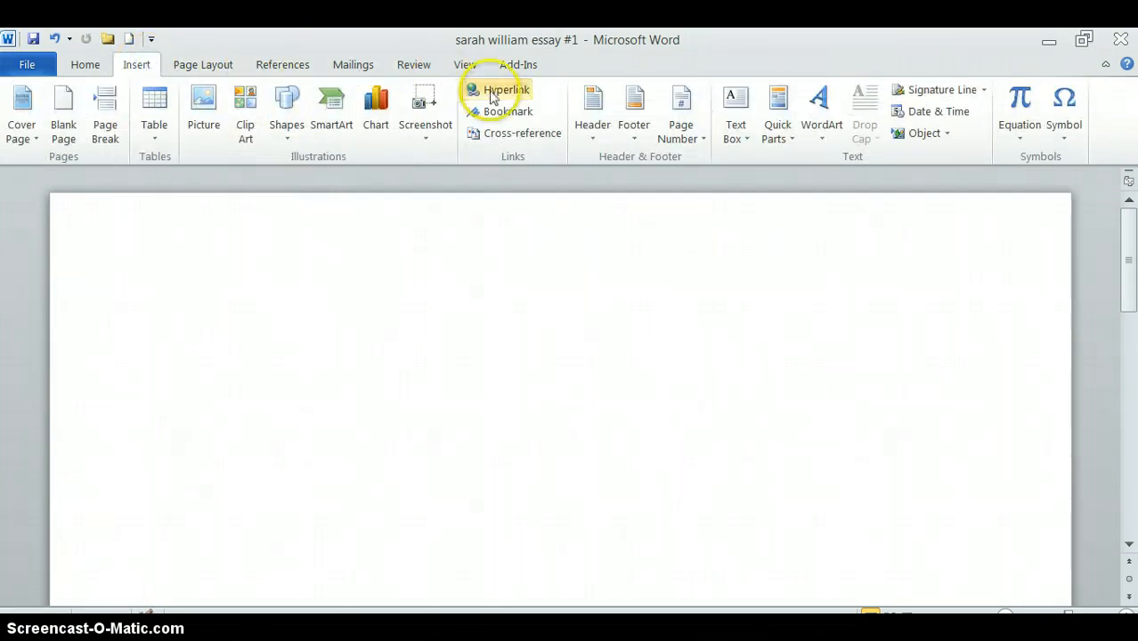
Step: Insert a top-right Plain Number 3 page number preceded by the surname Williams
left_click(680, 116)
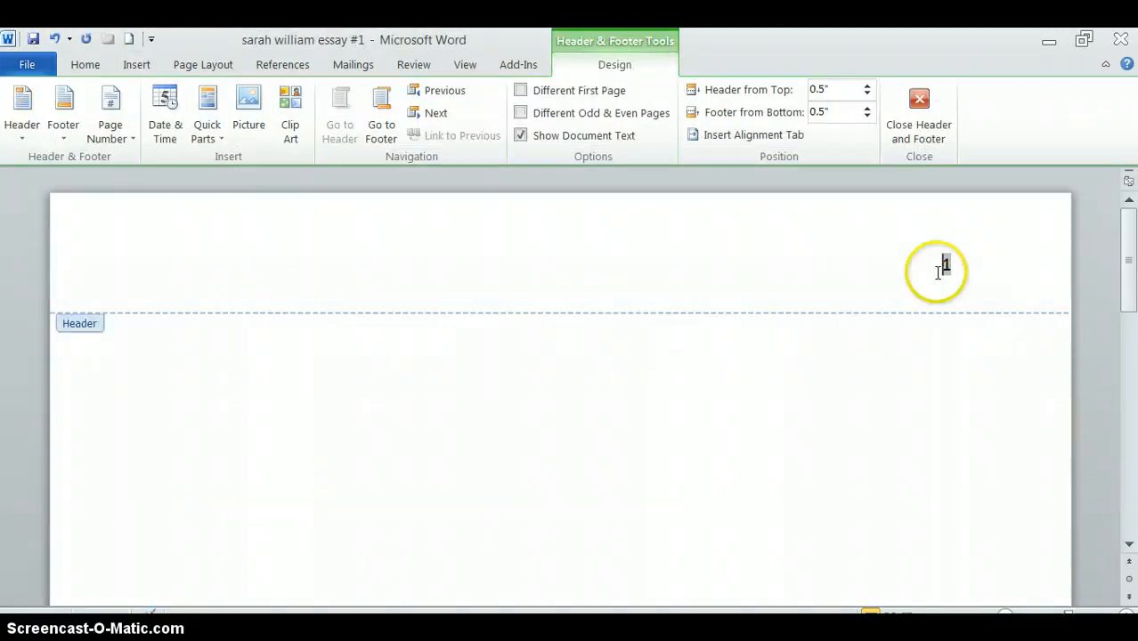
type("Will")
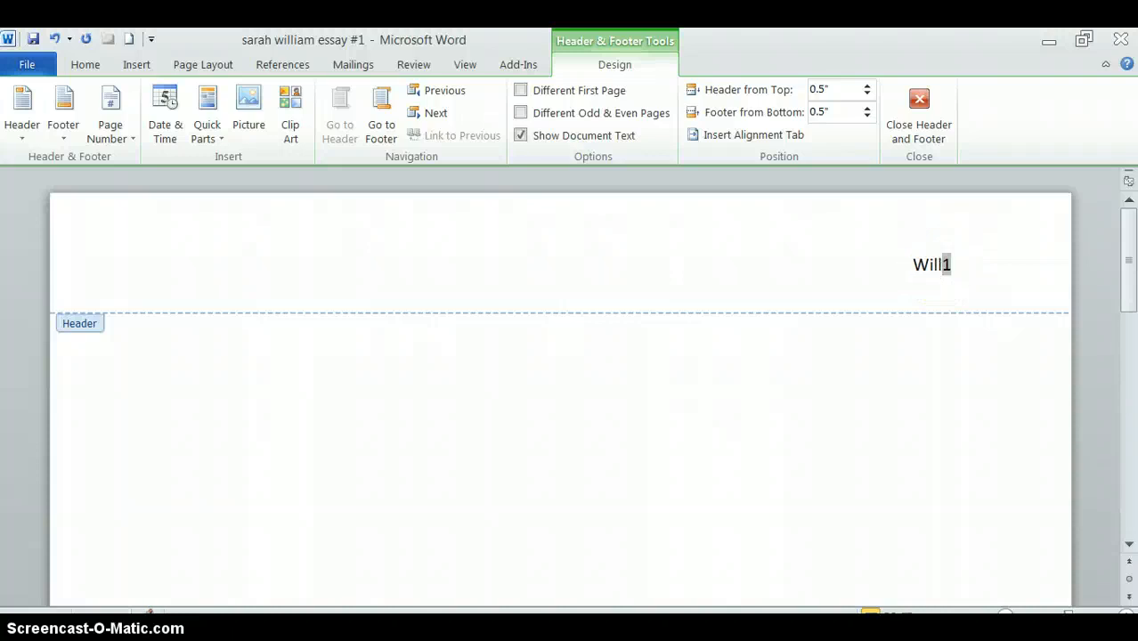
type("ams")
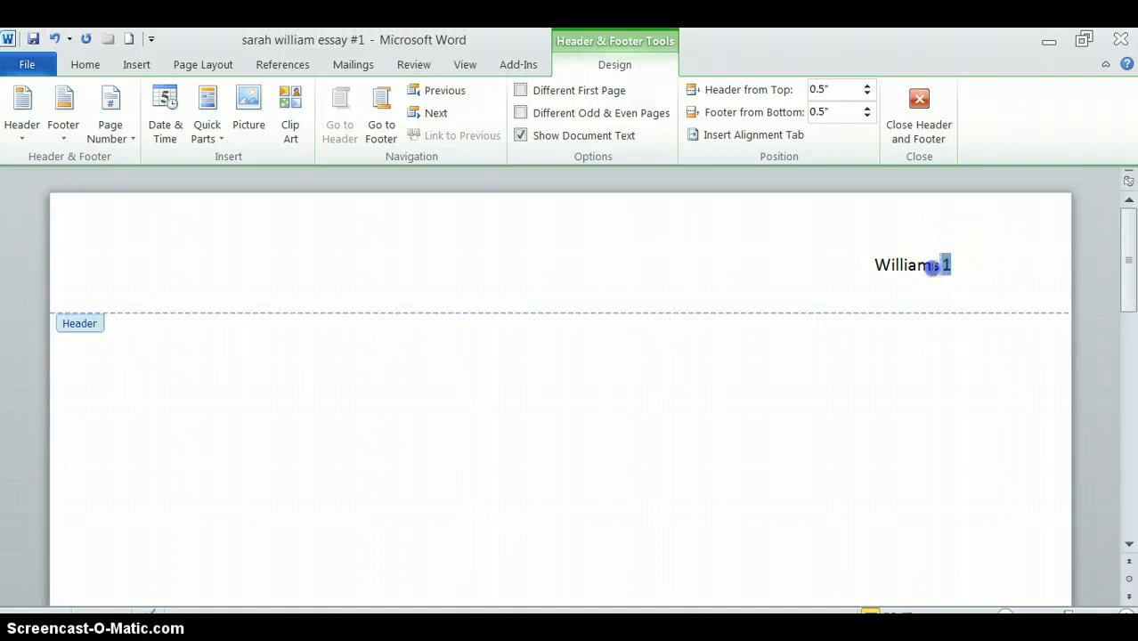
Step: Format the header 'Williams 1' as Arial 12 and close header editing
double_click(904, 265)
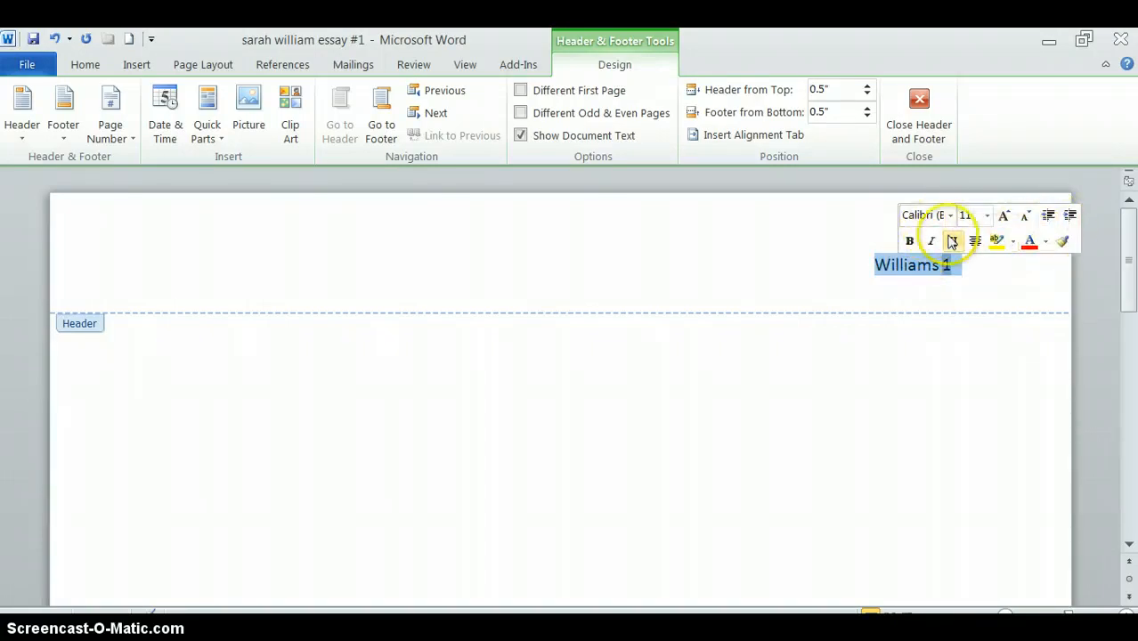
right_click(911, 264)
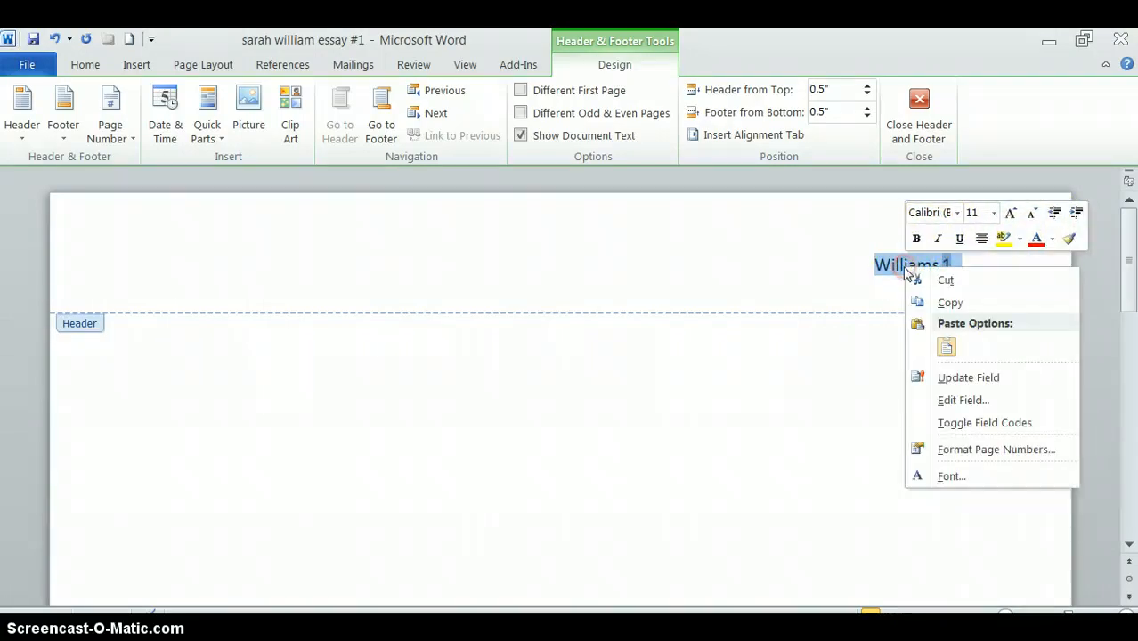
left_click(930, 212)
type("Arial")
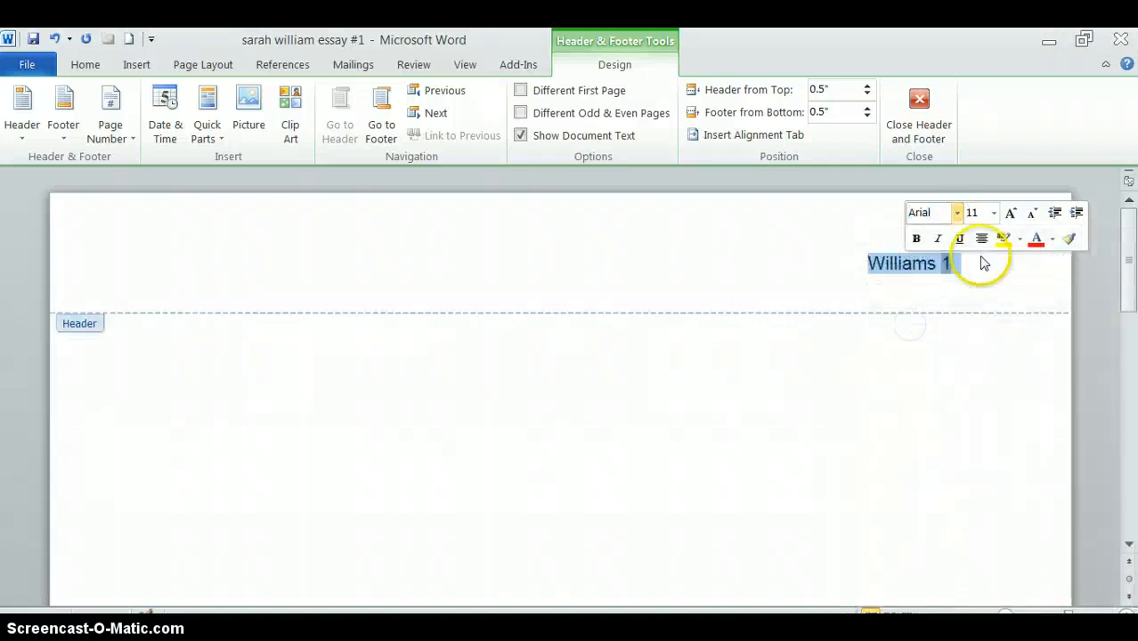
left_click(1010, 212)
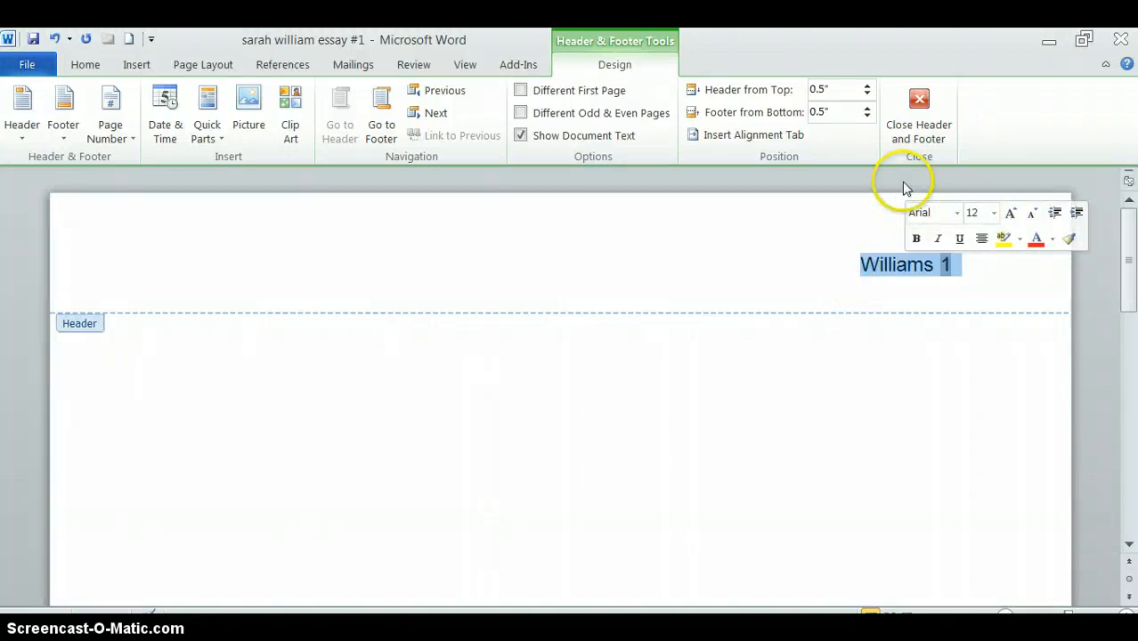
left_click(918, 107)
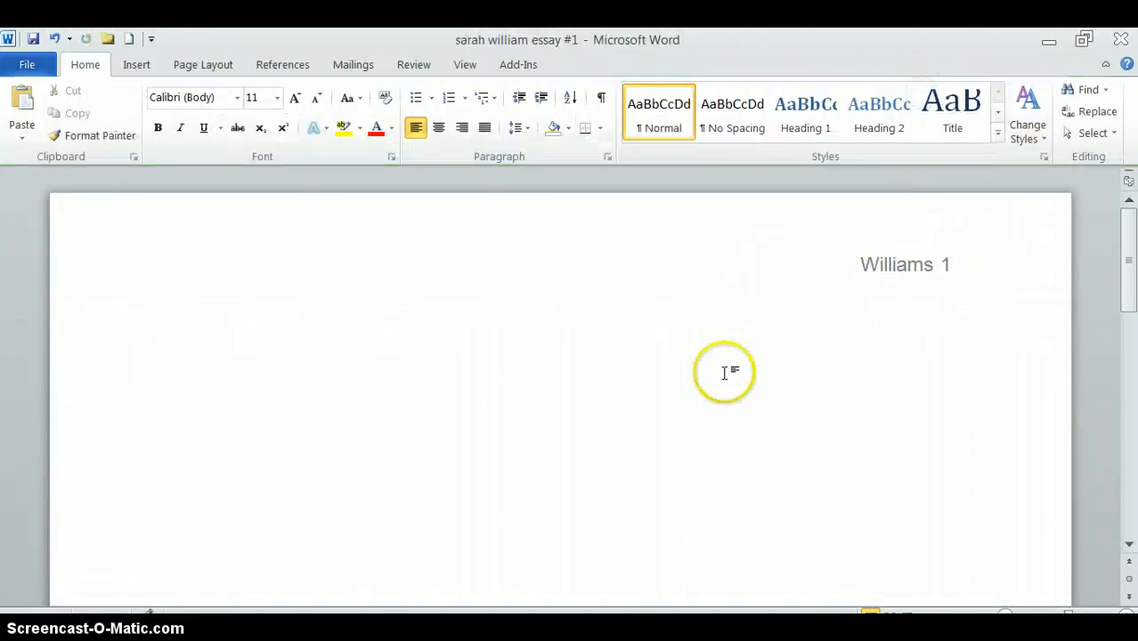
mouse_move(191, 336)
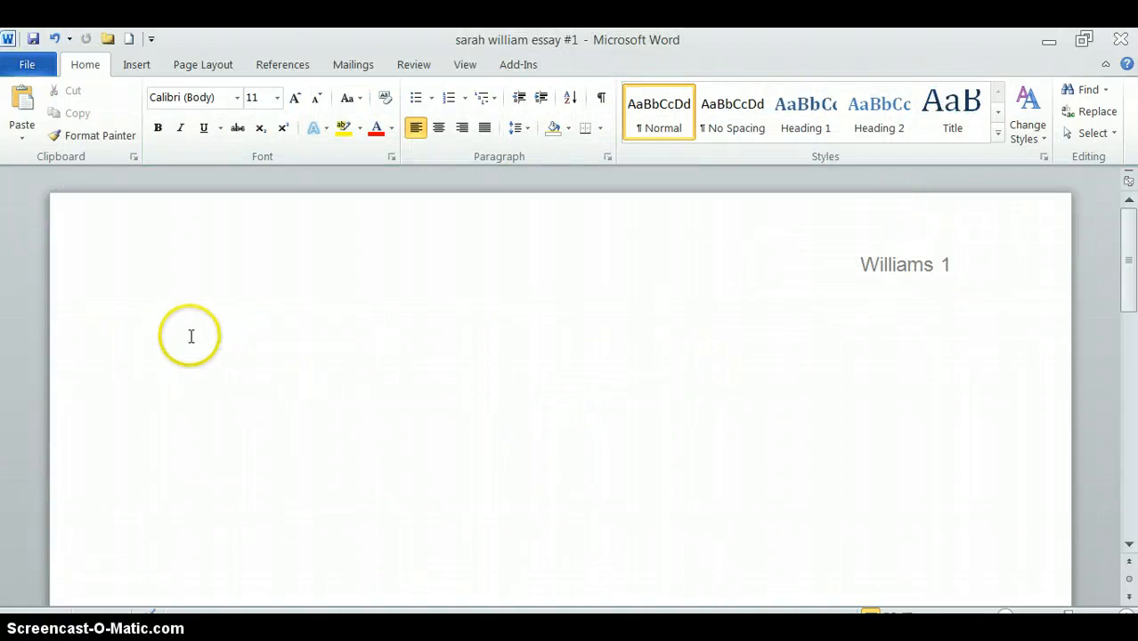
Step: Type heading lines Sarah Williams, English 102-12, Dr. Simpson, January 29, 2012, then a new line
left_click(170, 329)
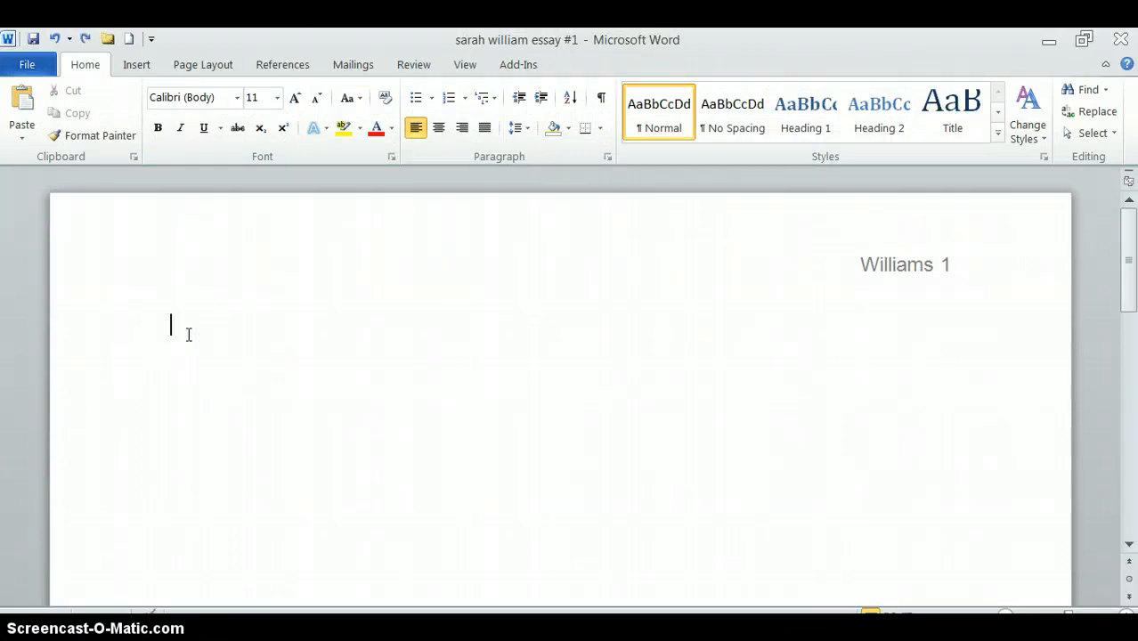
type("Sarah Williams")
left_click(225, 368)
type("English 102-12")
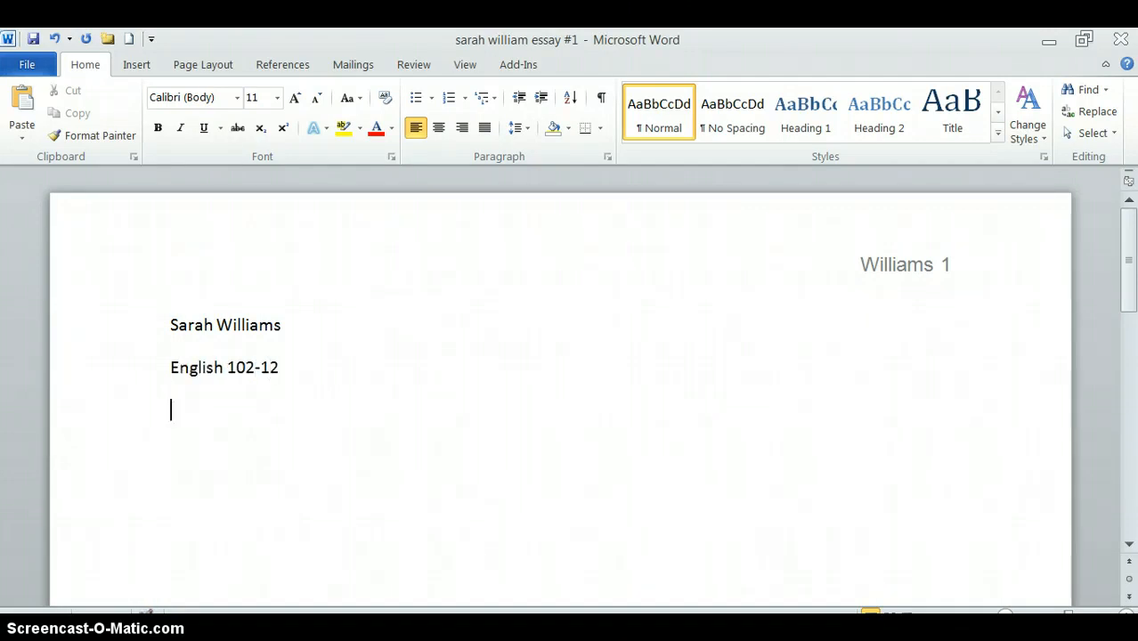
type("D")
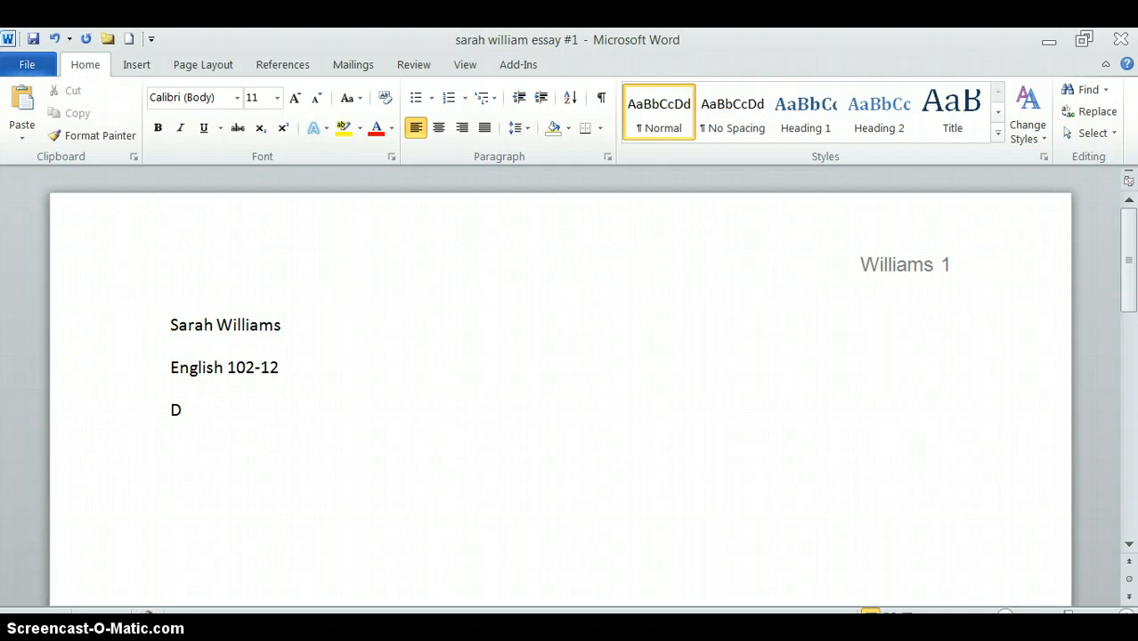
type("r. Simpson")
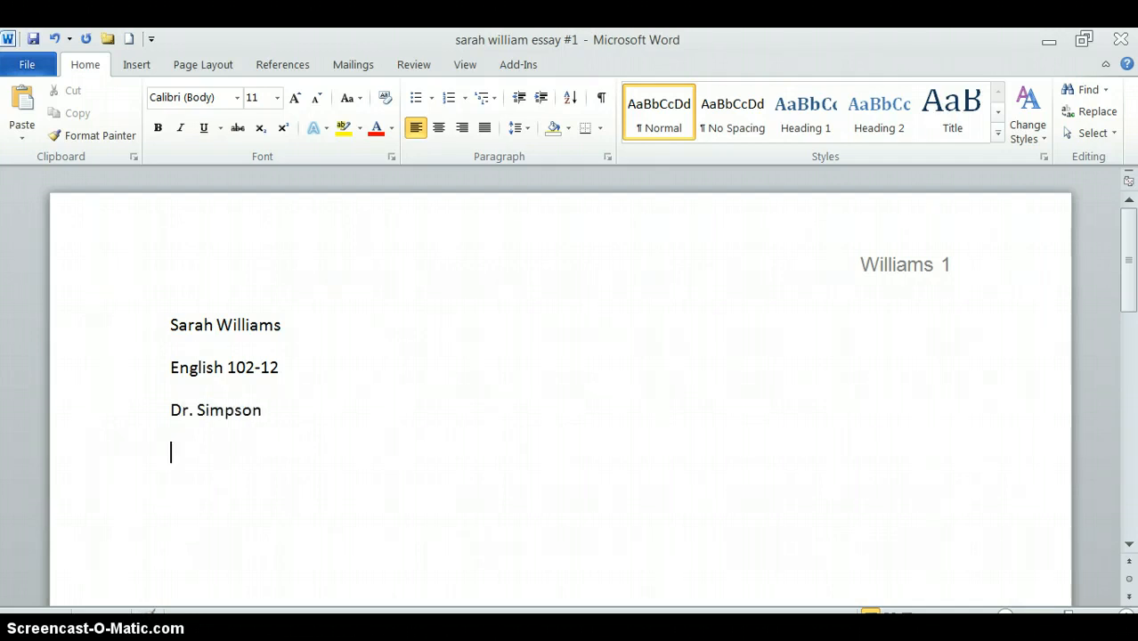
type("29 January")
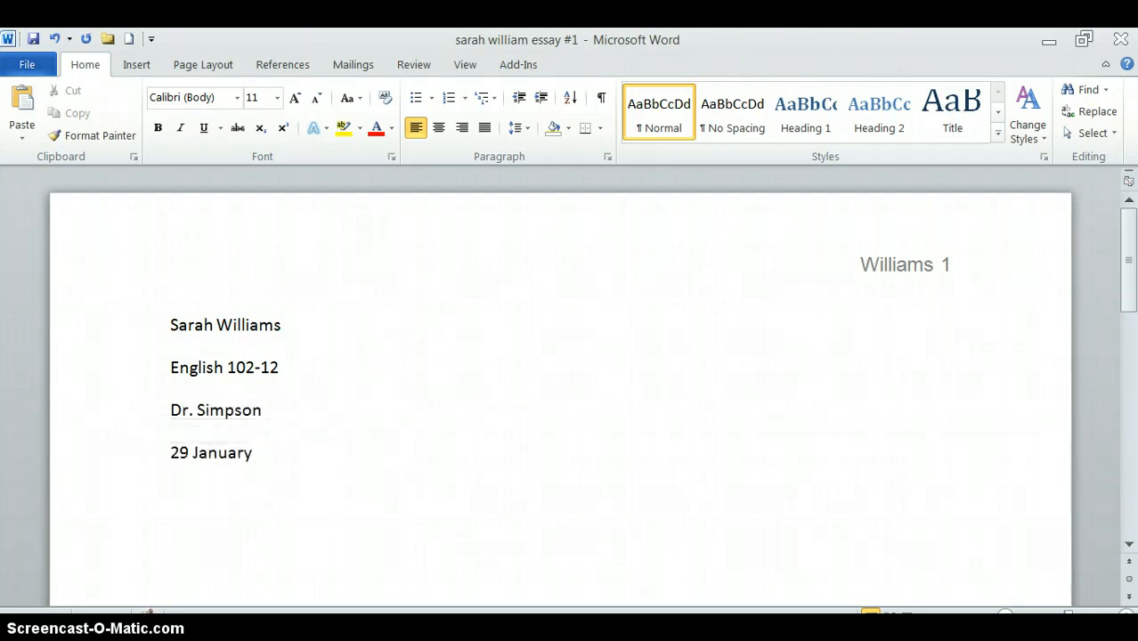
type("2012")
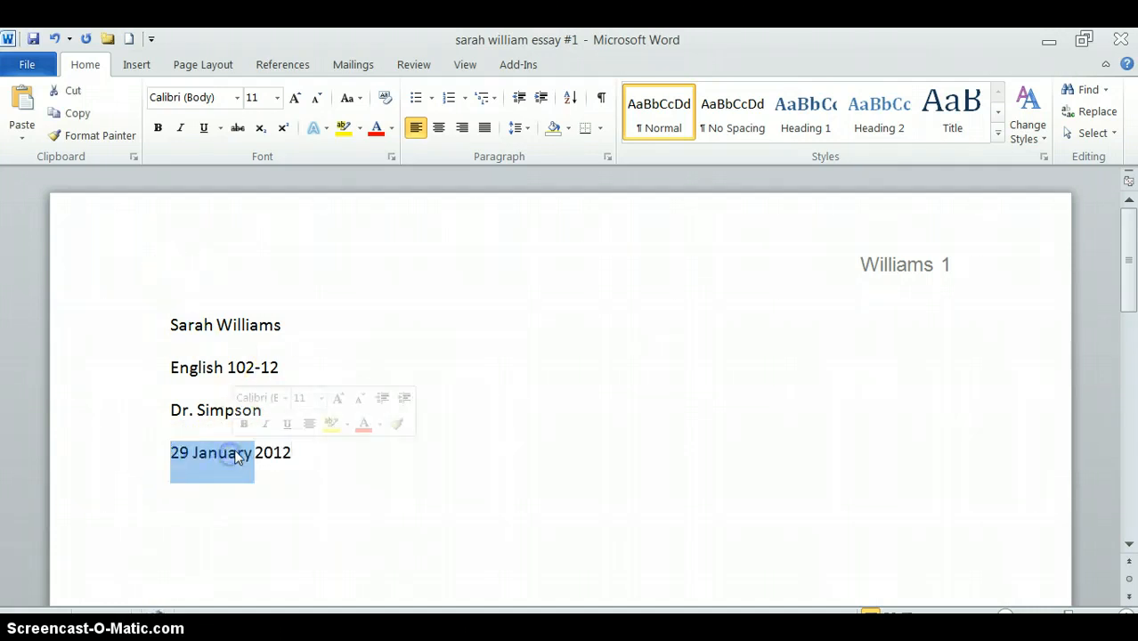
key("Delete")
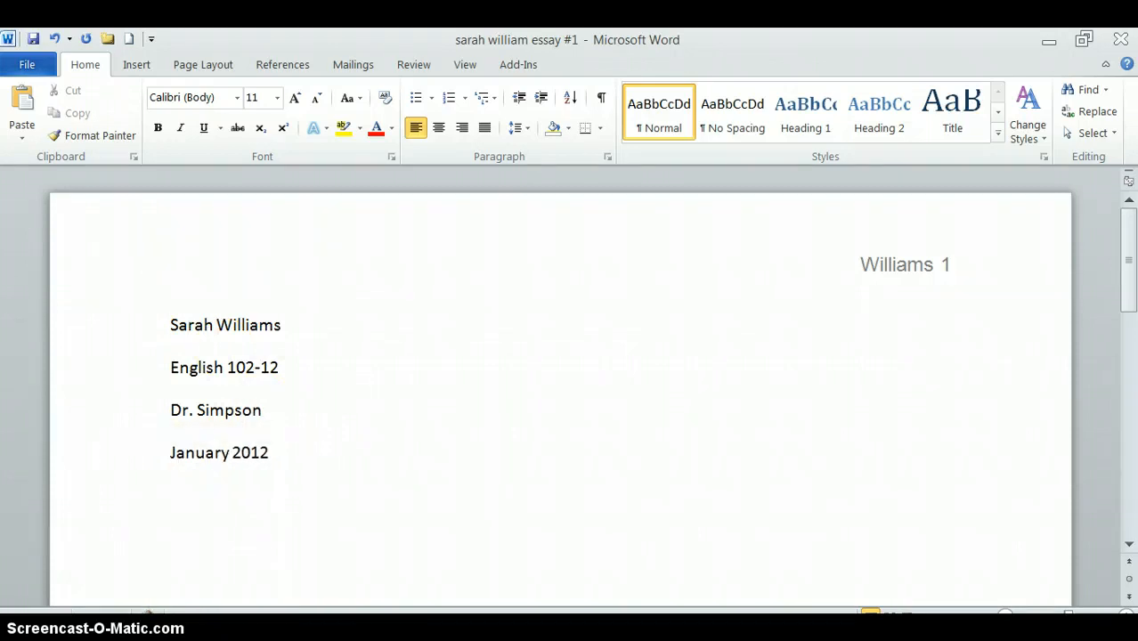
type("29, 2")
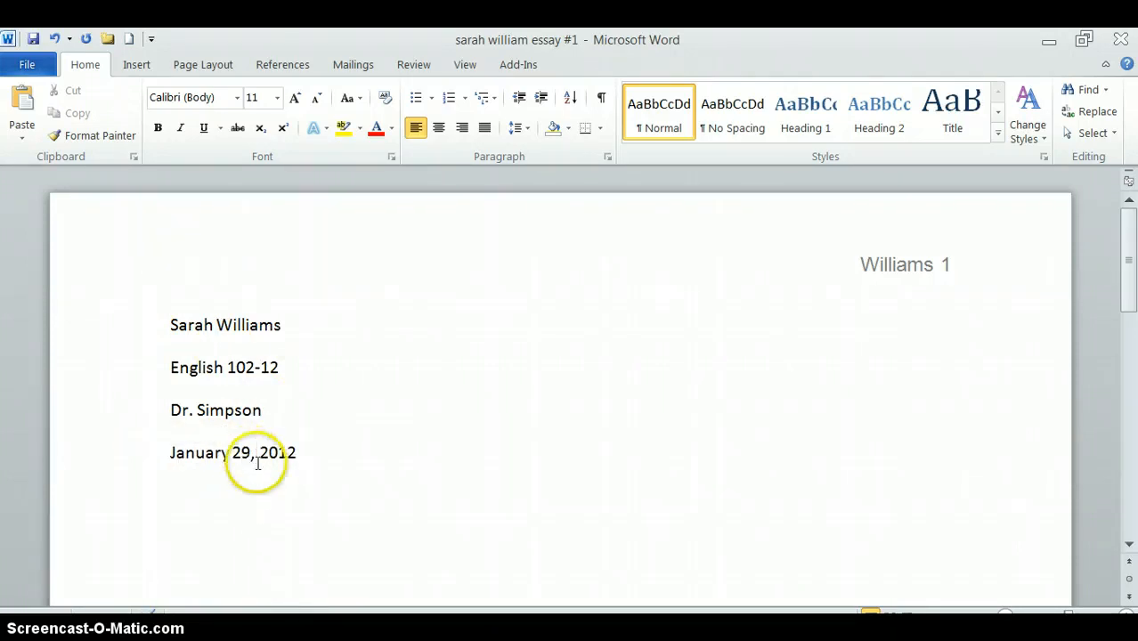
left_click(297, 452)
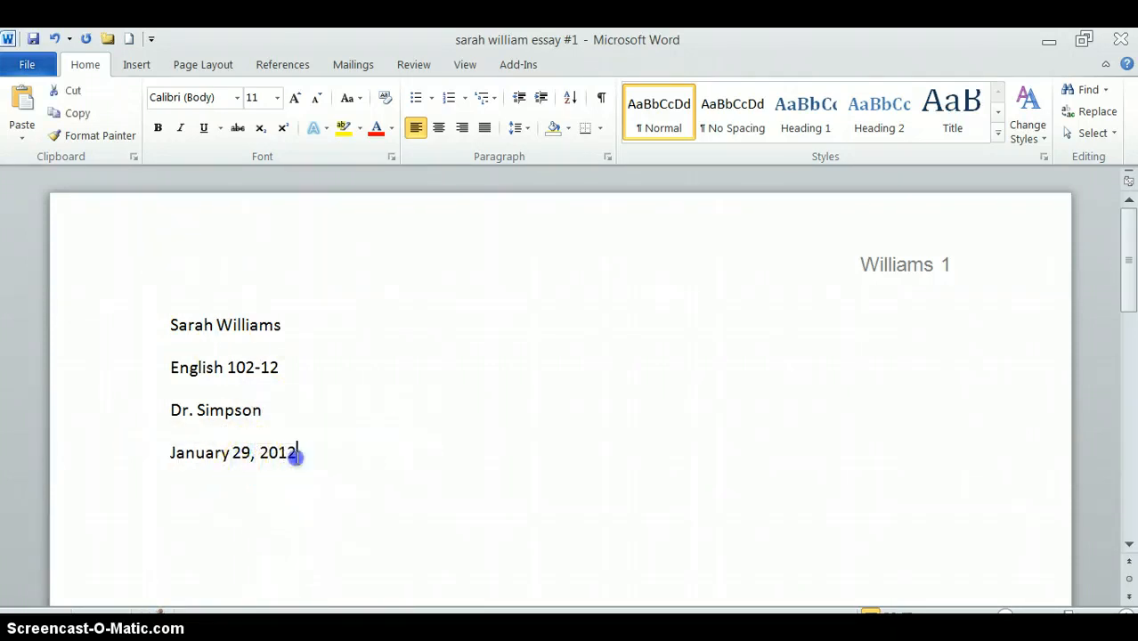
key("enter")
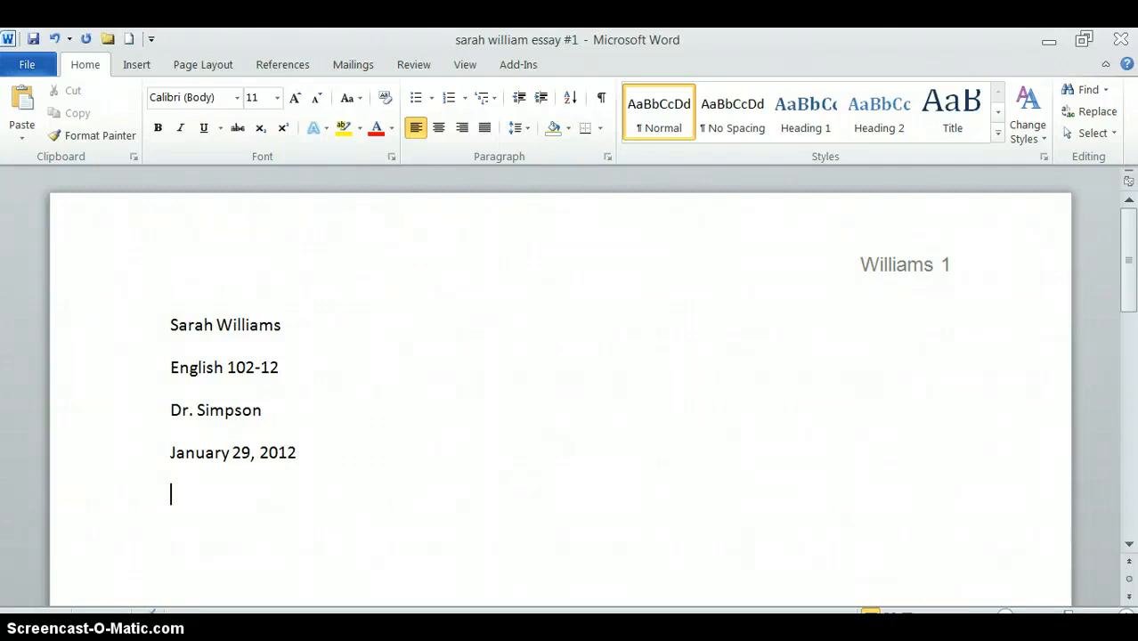
Step: Type the title 'What a Great Day in the Neighborhood' below the date
type("What")
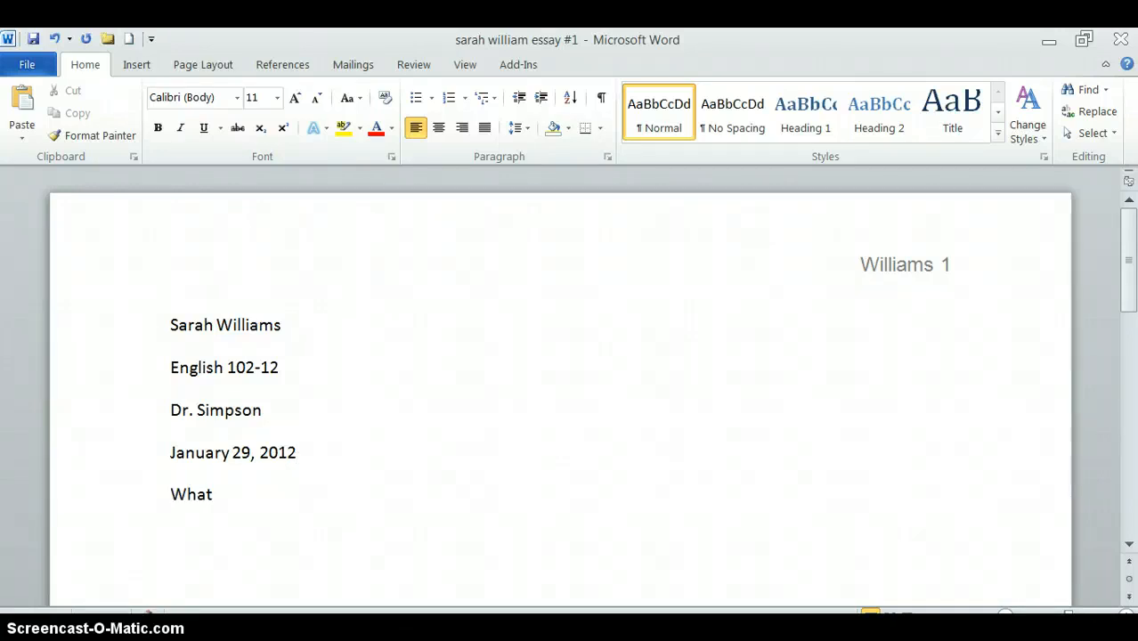
type("a Great D")
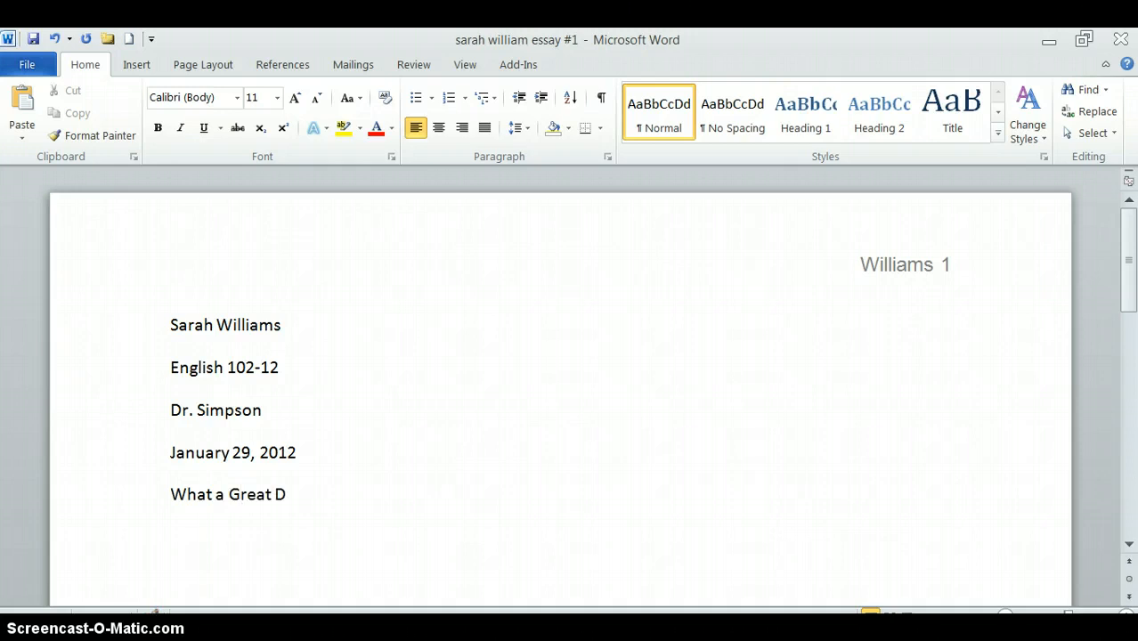
type("ay in the Ne")
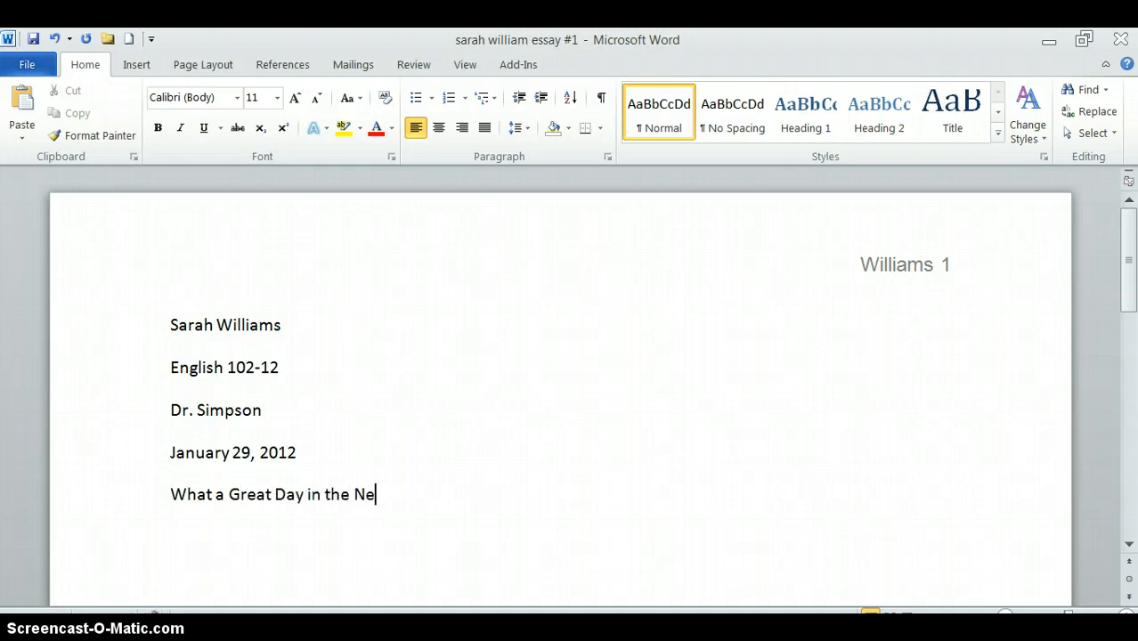
type("ighborho")
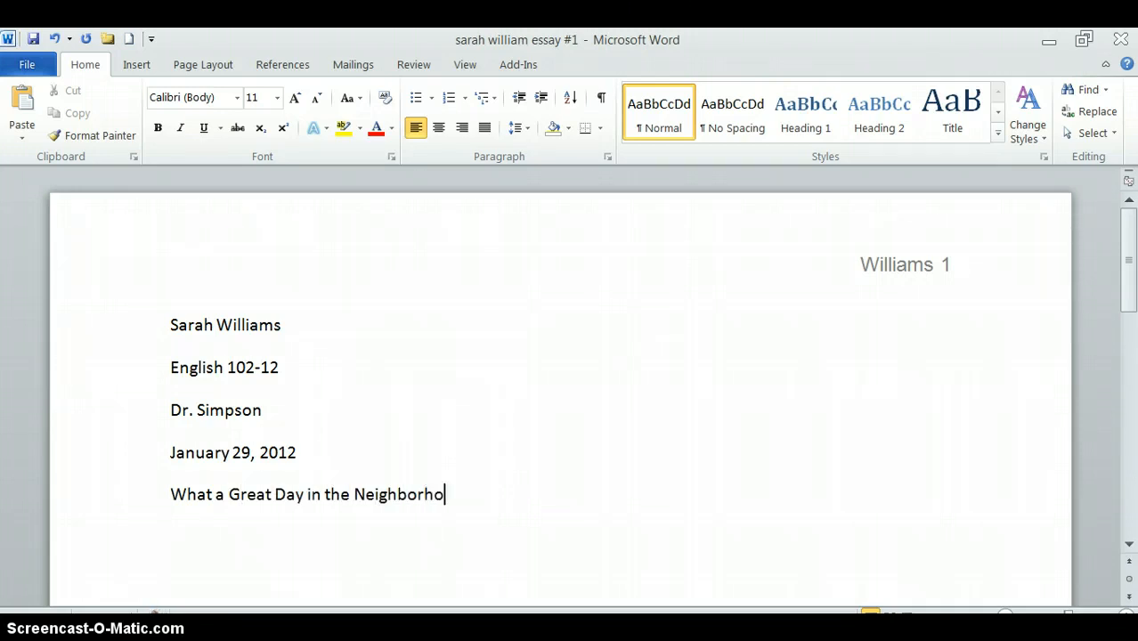
type("od")
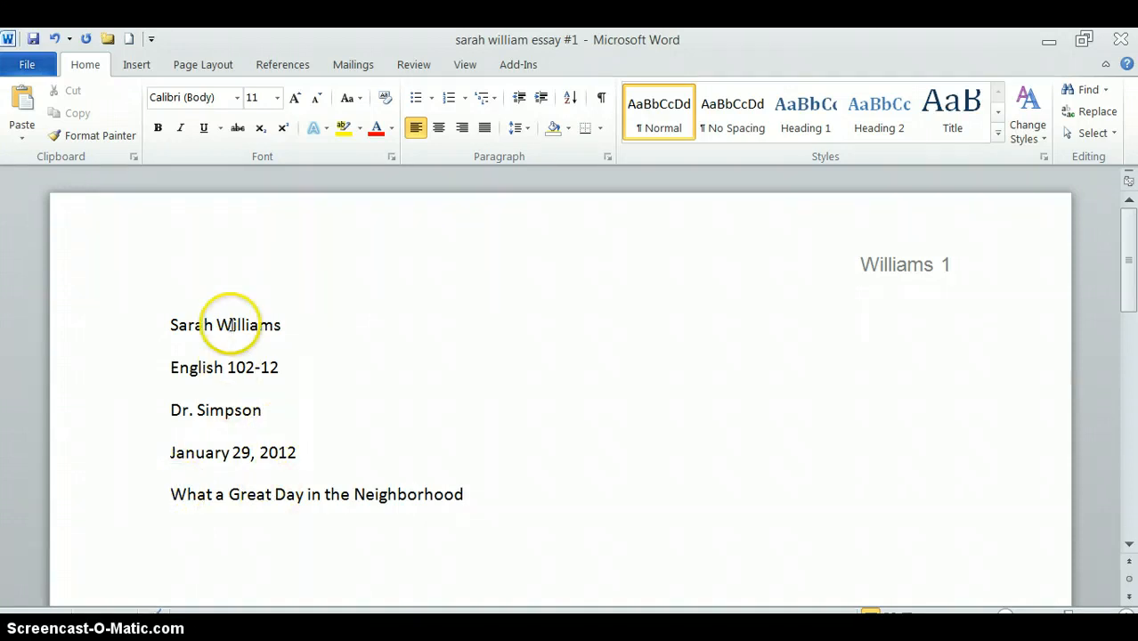
mouse_move(406, 524)
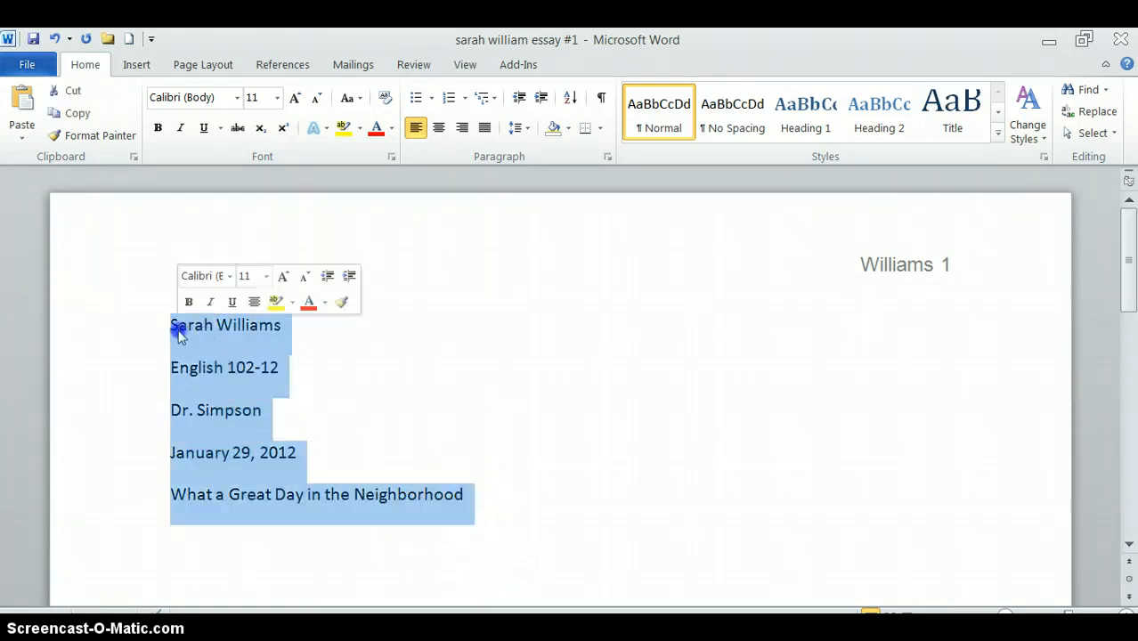
Step: Change the selected heading block and title to 12-point Arial
left_click(294, 98)
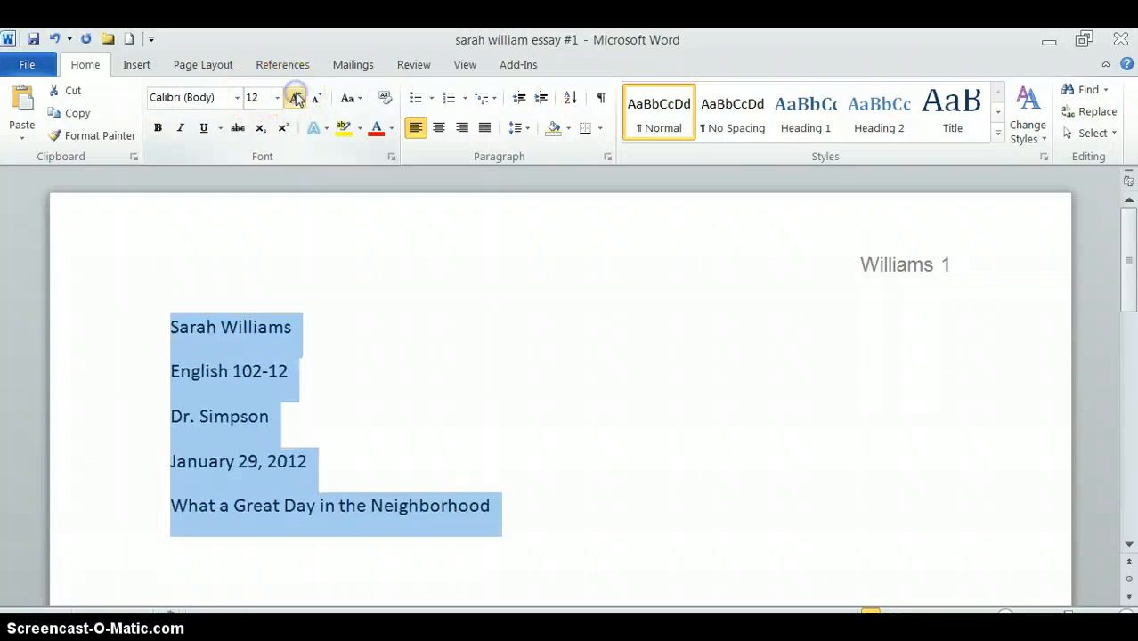
left_click(236, 97)
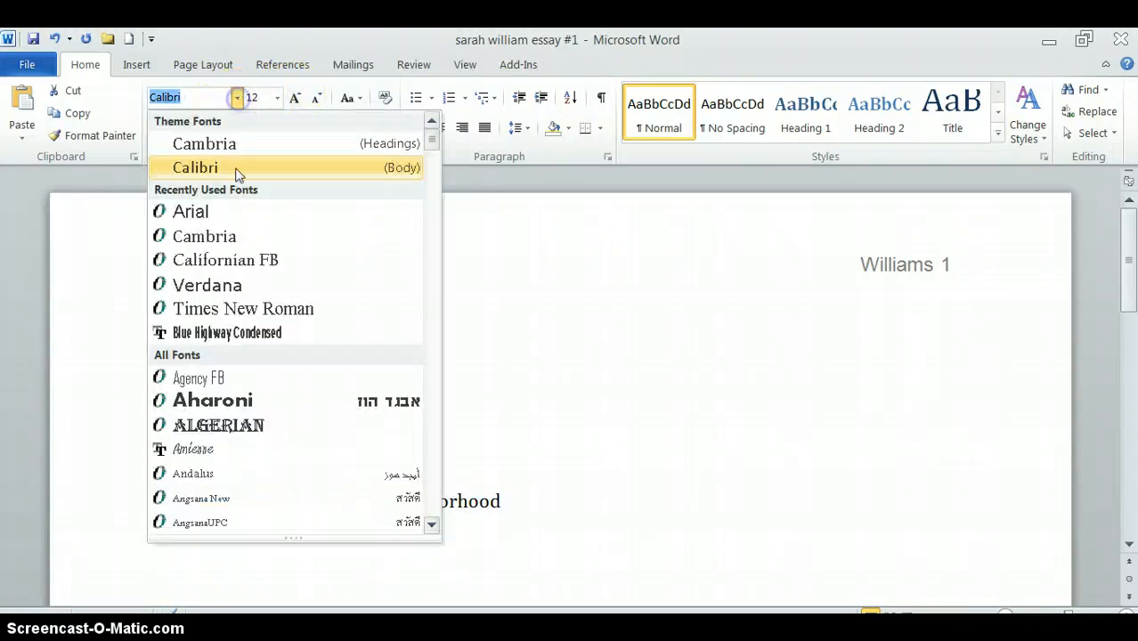
left_click(190, 211)
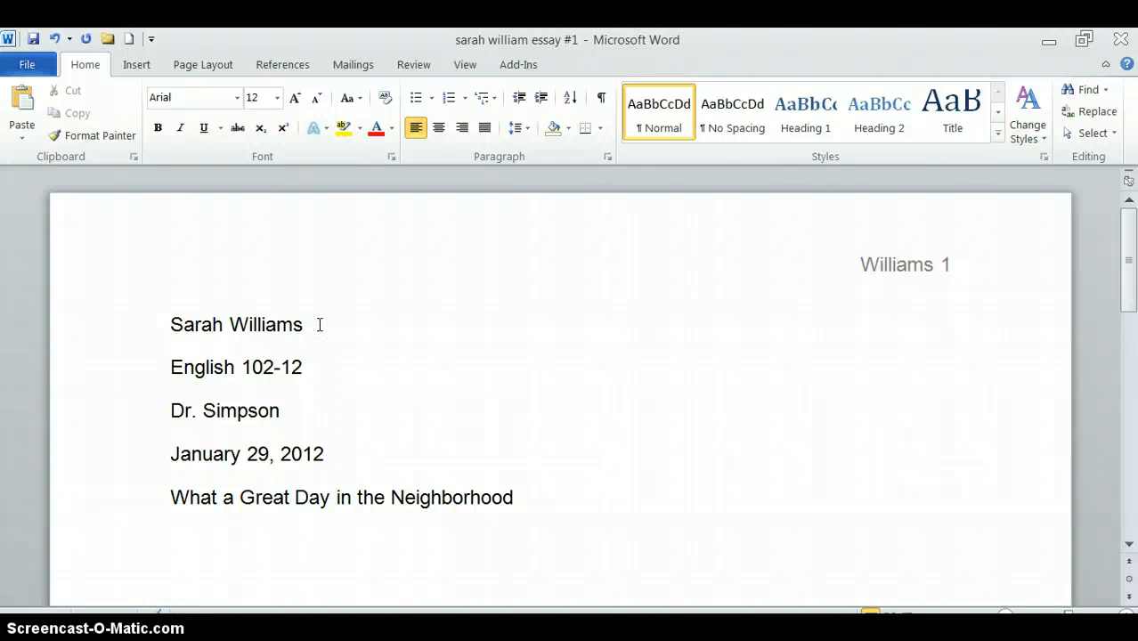
left_click(521, 497)
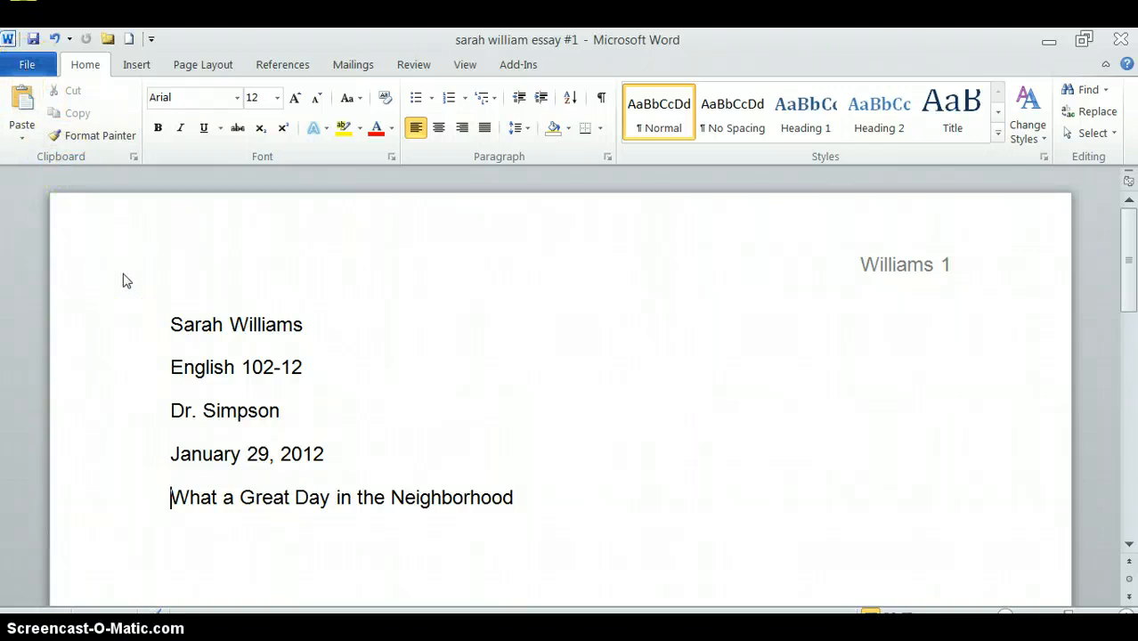
Step: Set the heading lines and title to double spacing with 0 pt after
left_click_drag(170, 324, 514, 497)
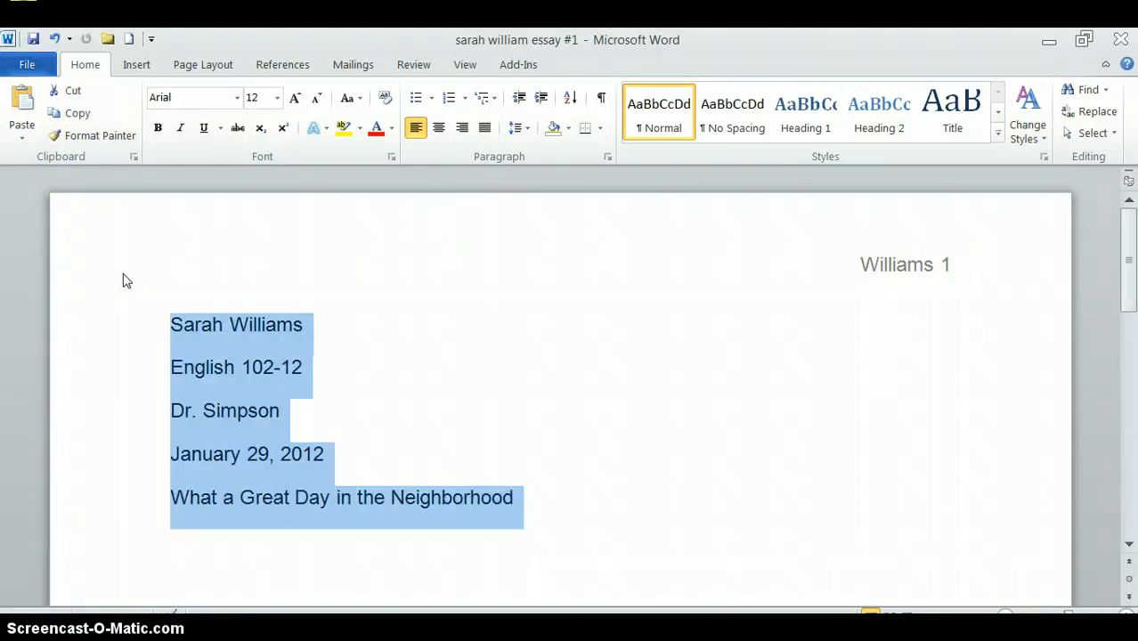
mouse_move(392, 160)
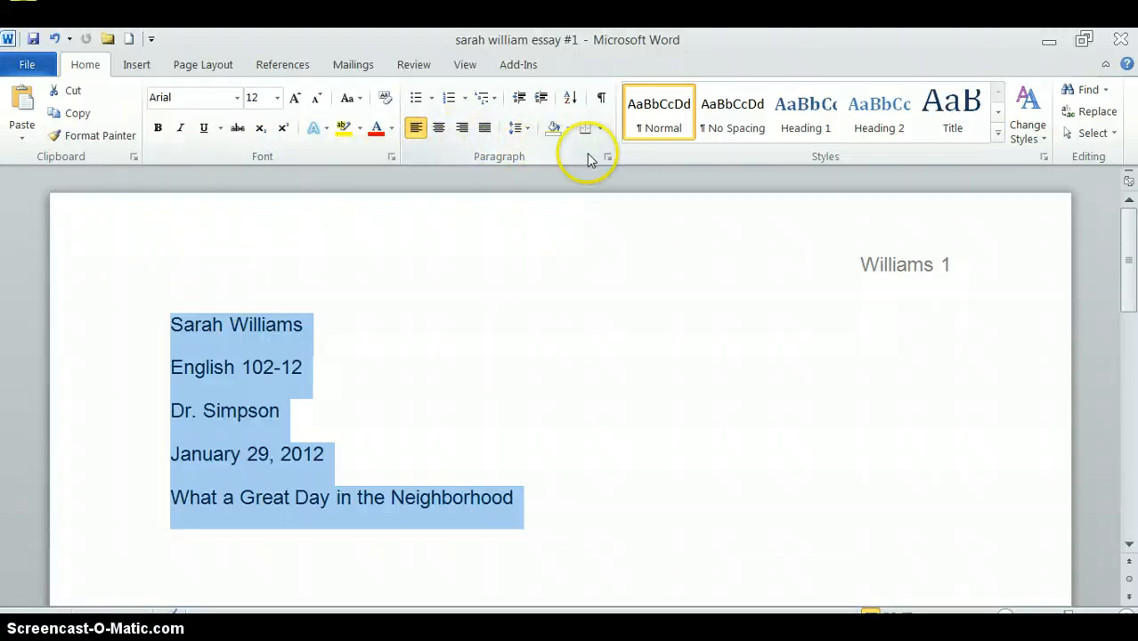
mouse_move(608, 155)
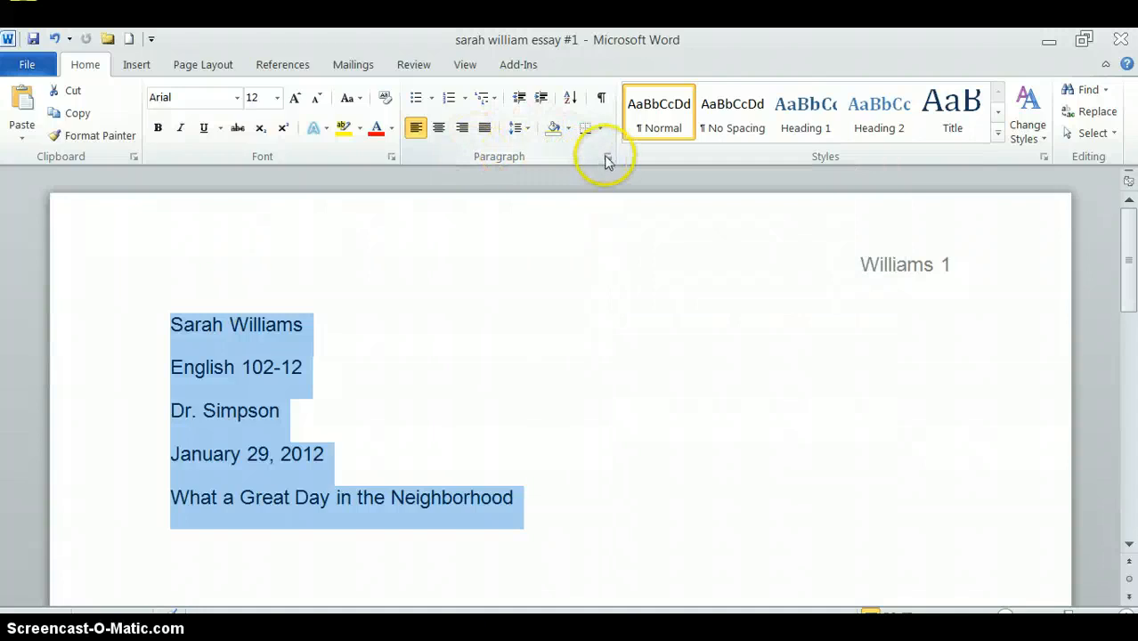
left_click(606, 156)
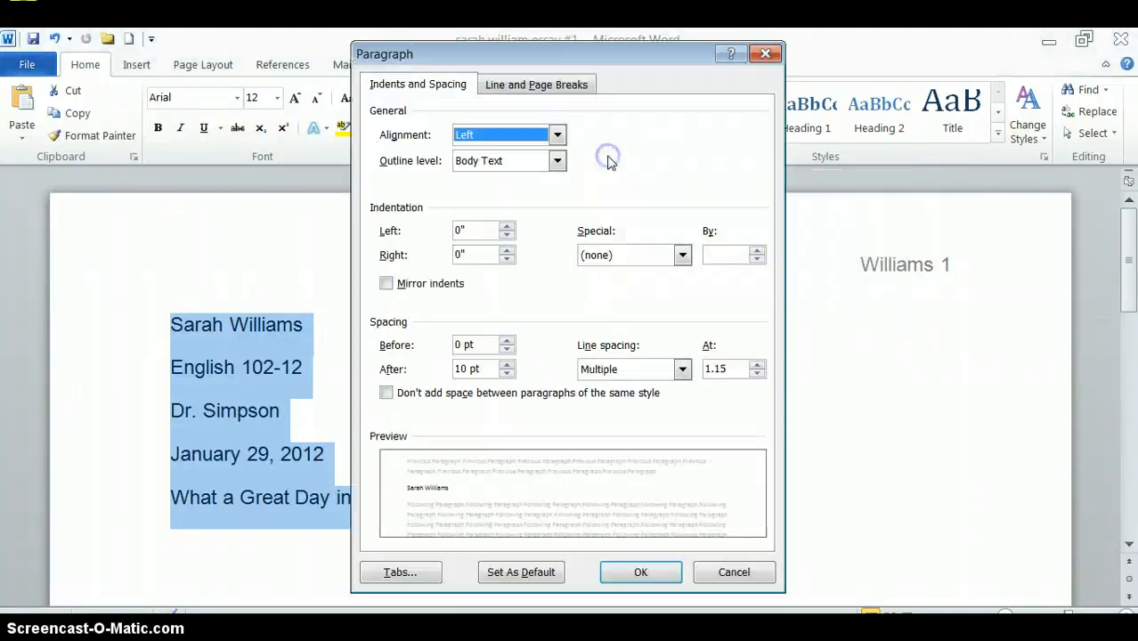
mouse_move(384, 332)
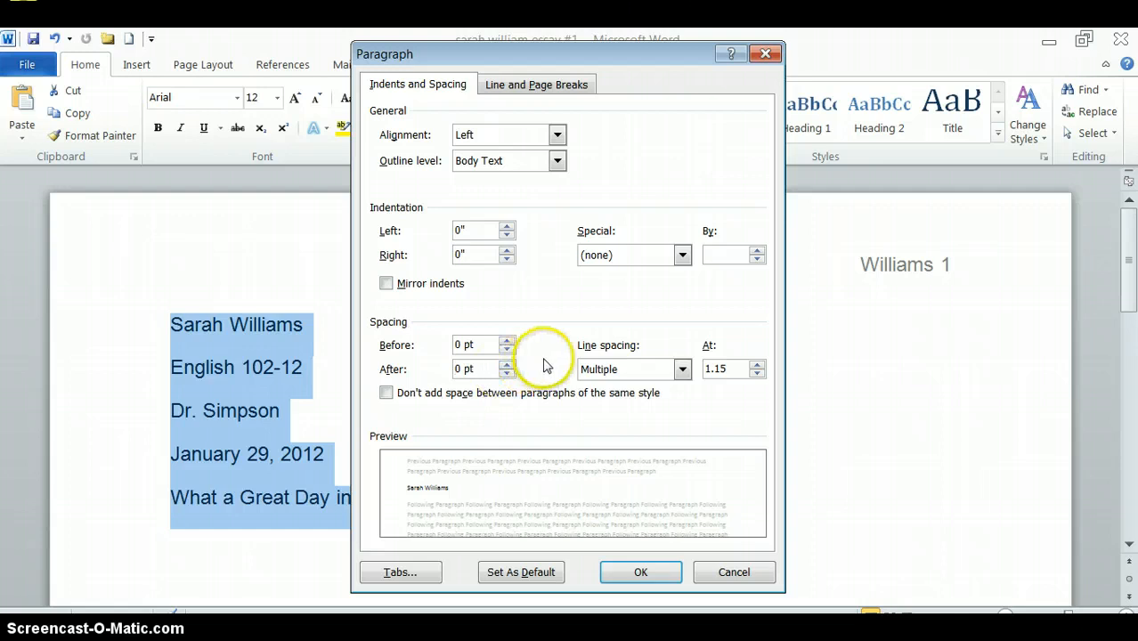
left_click(682, 369)
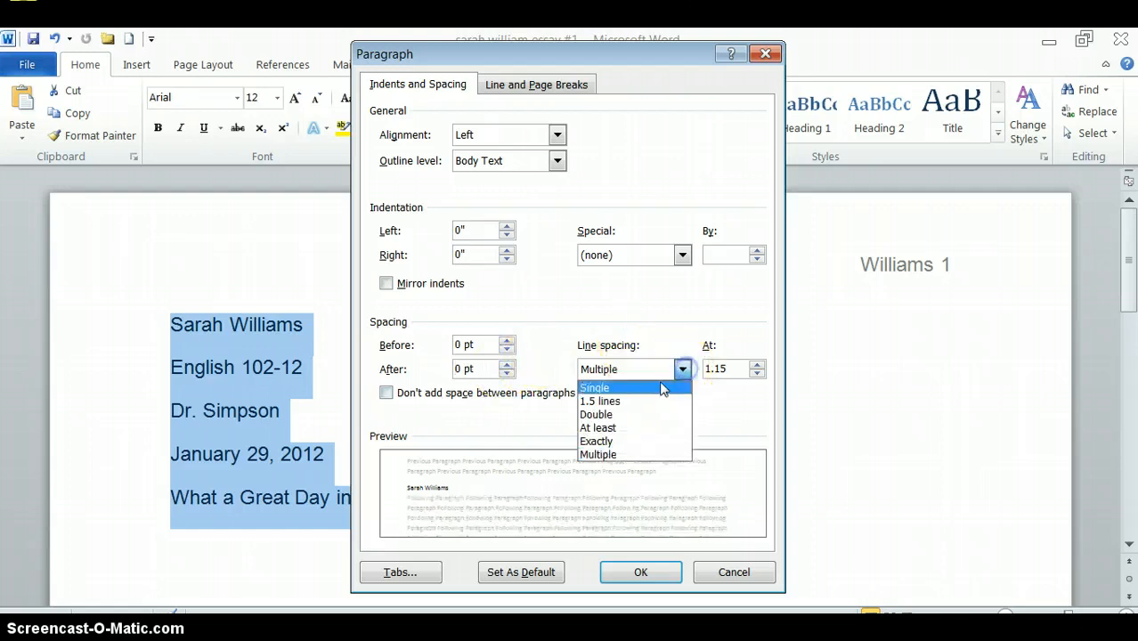
left_click(595, 414)
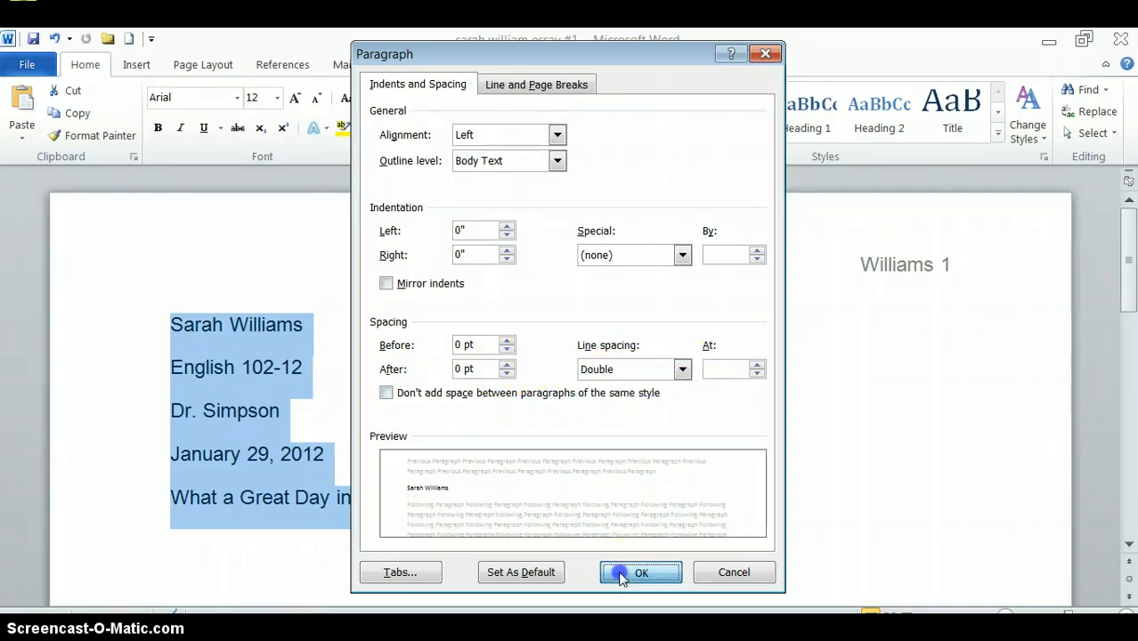
left_click(640, 571)
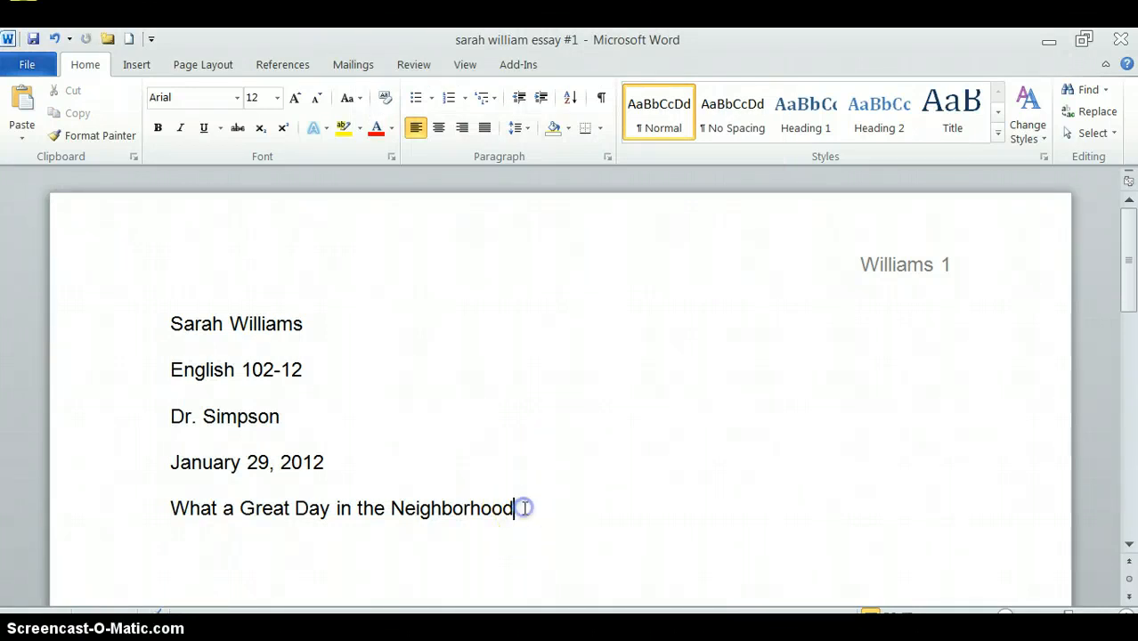
Step: Add a paragraph below the title: 'Here is my first paragraph for this pretend essay.'
key("enter")
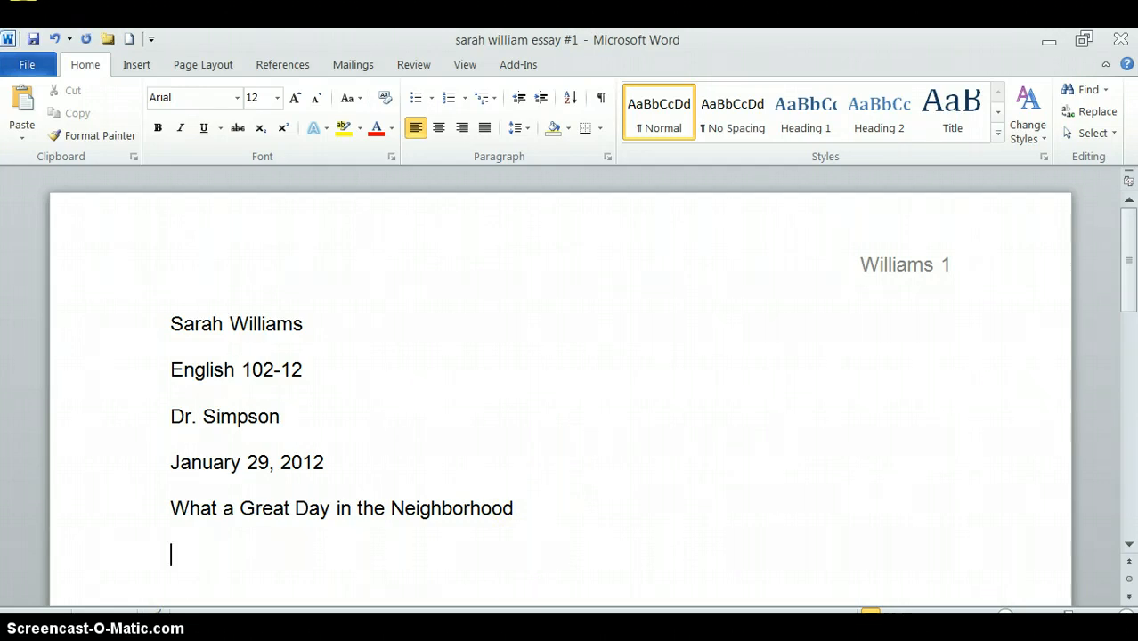
type("Here is my first par")
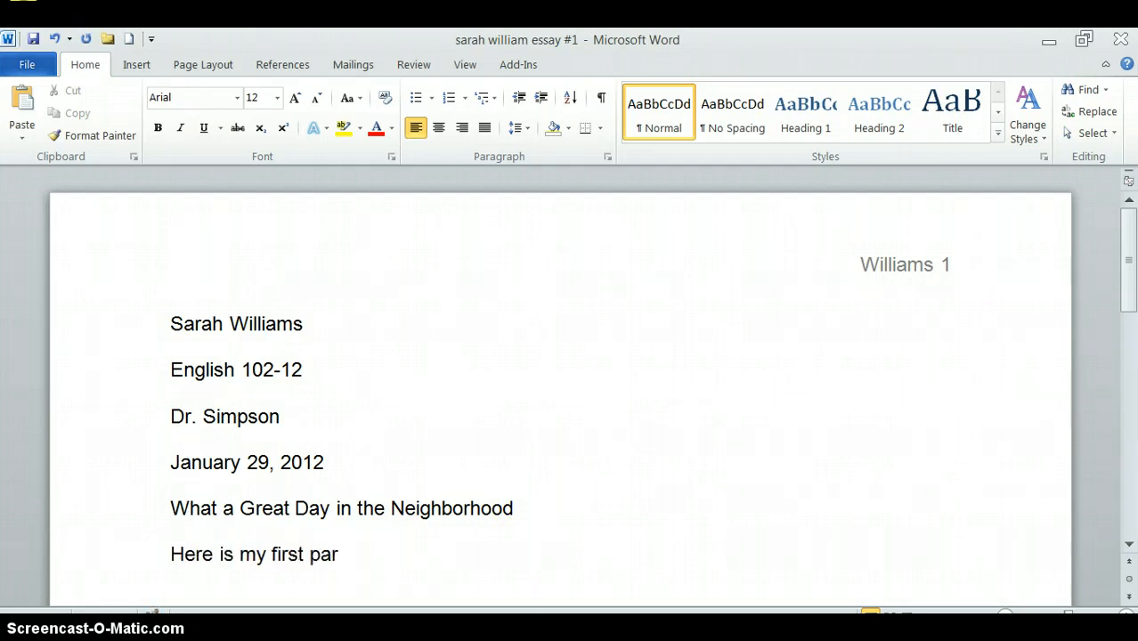
type("agraph")
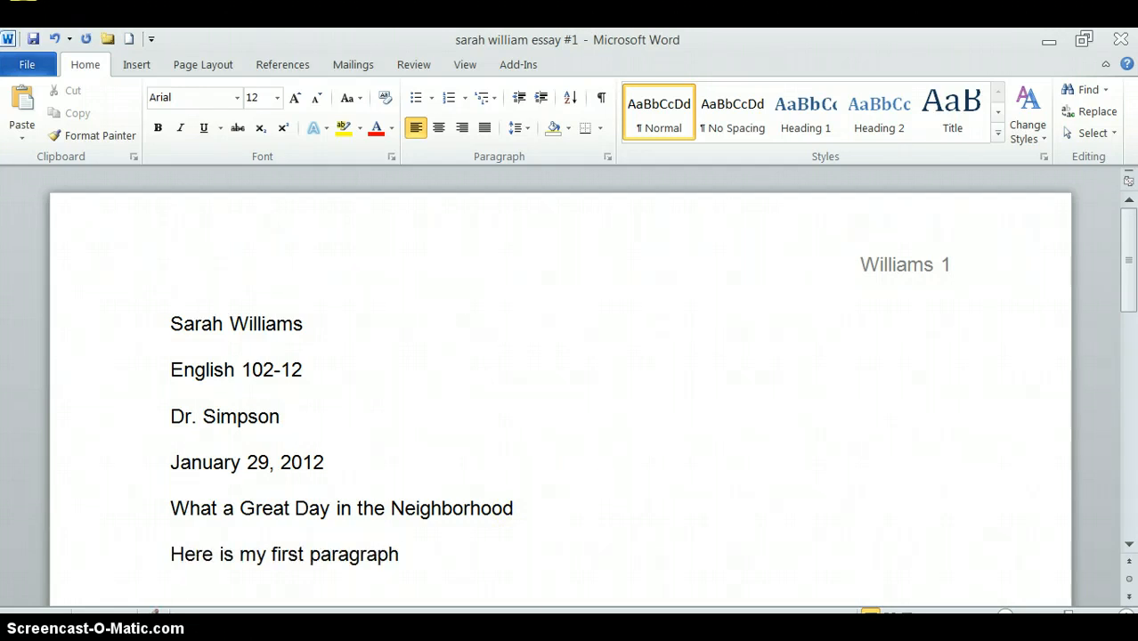
type("for this prese")
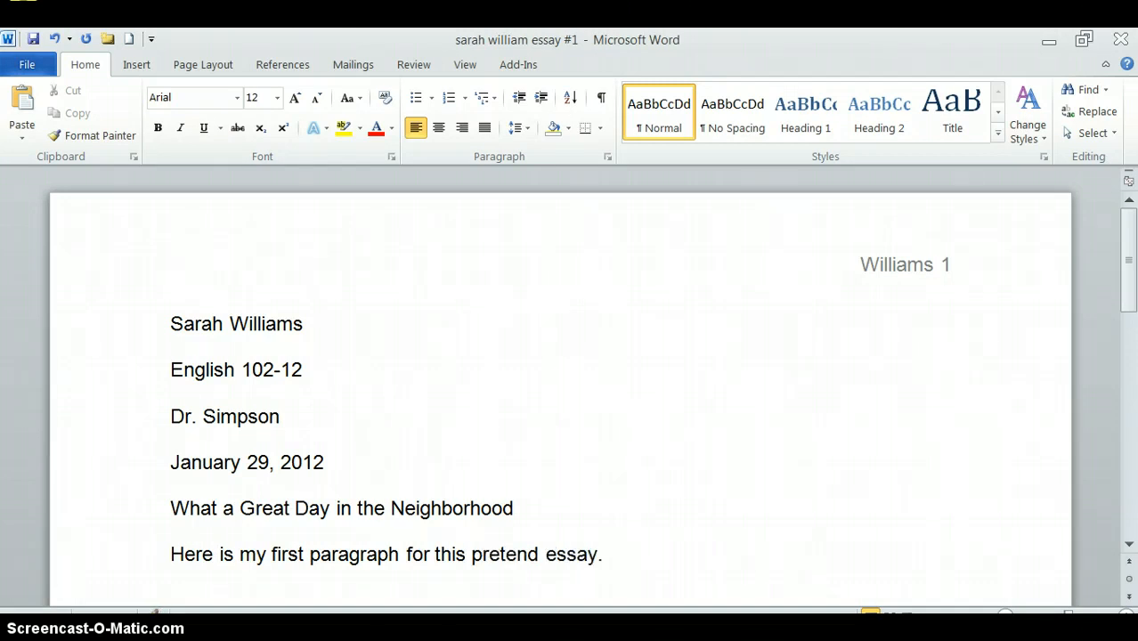
left_click(515, 508)
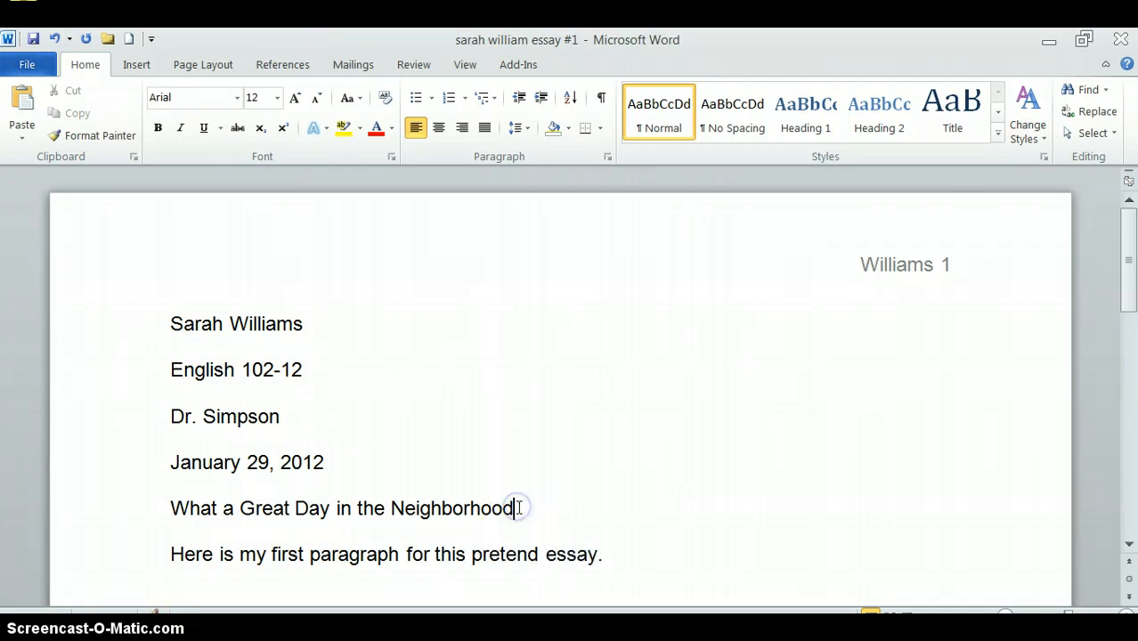
mouse_move(501, 290)
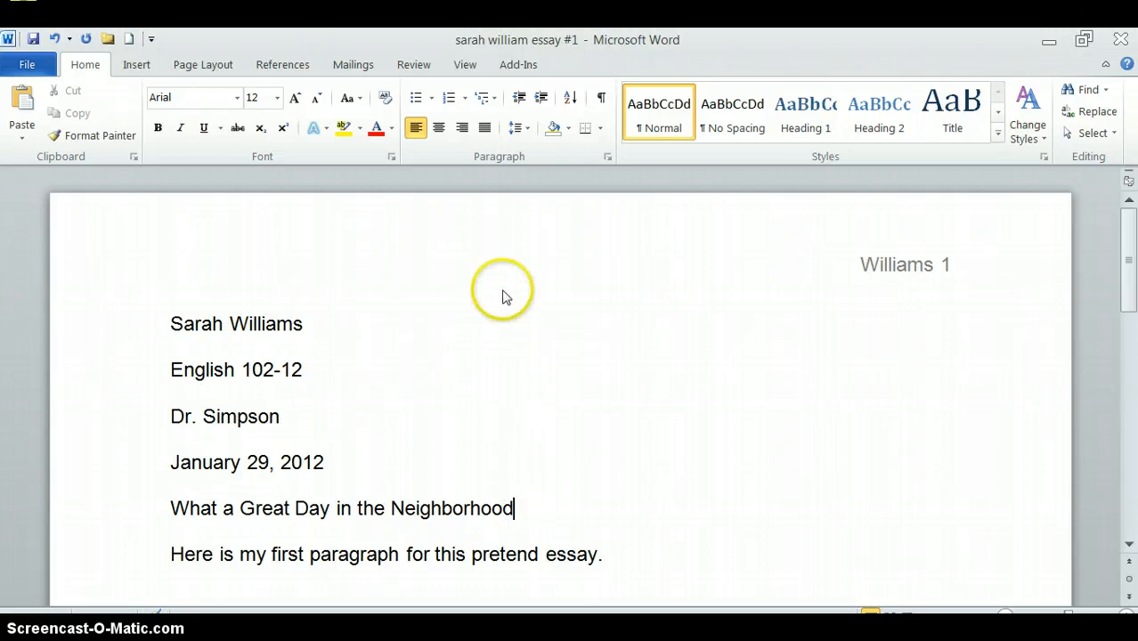
left_click(438, 128)
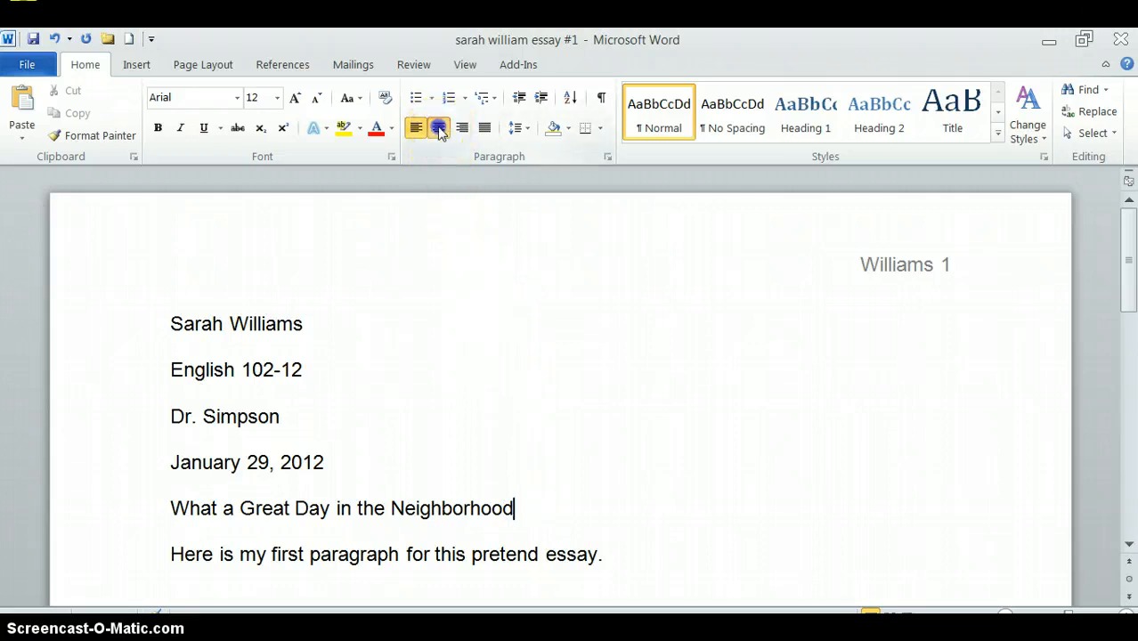
left_click(438, 127)
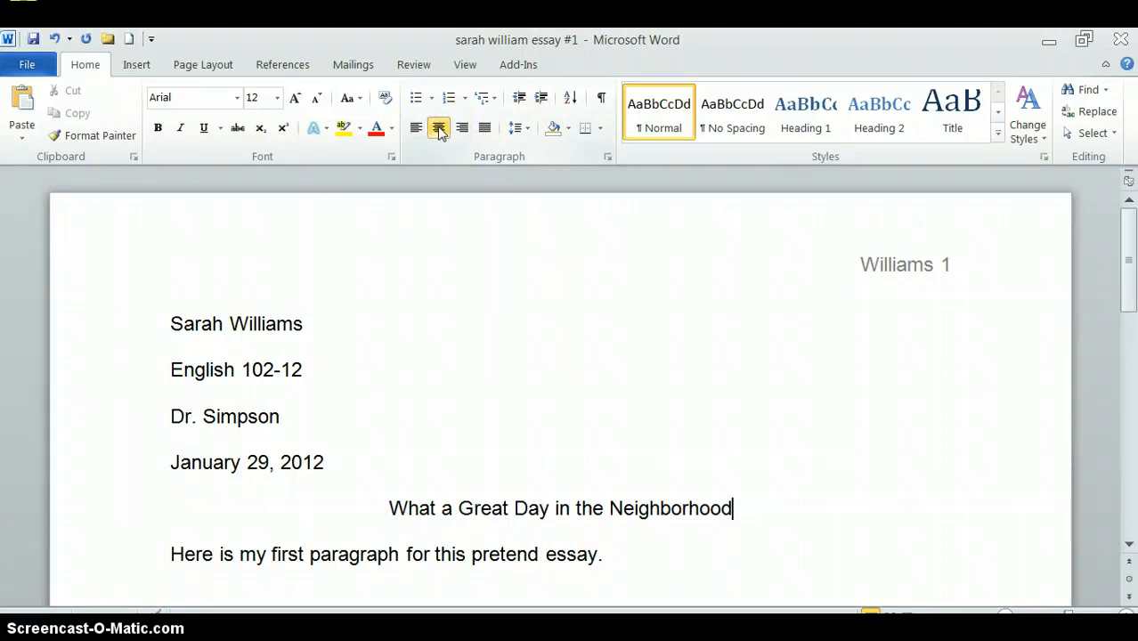
left_click(438, 127)
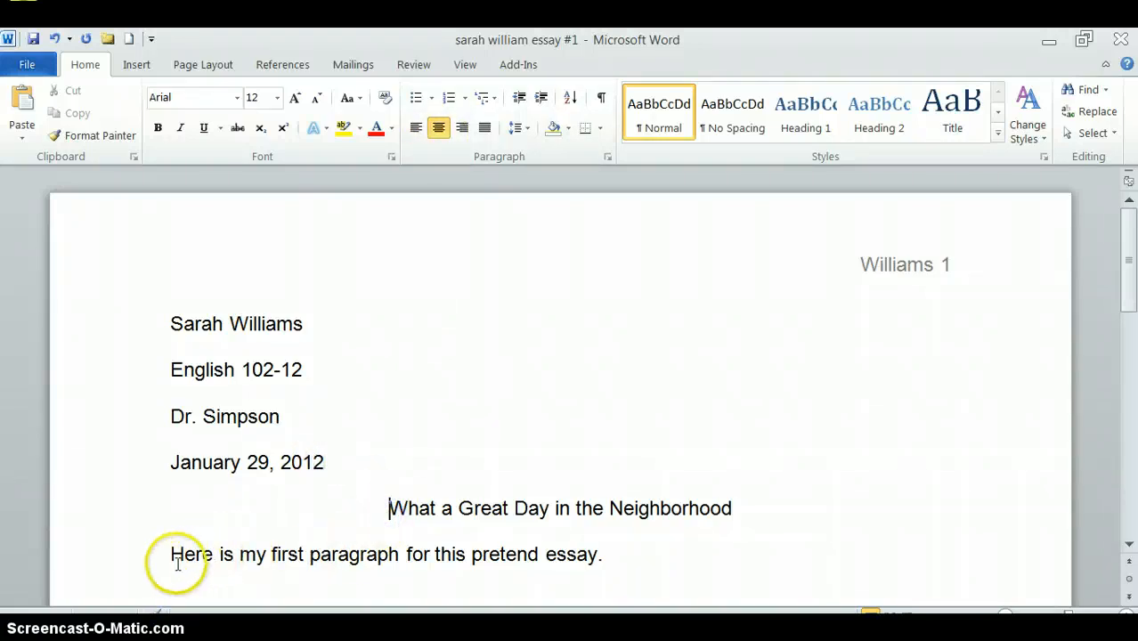
left_click(416, 127)
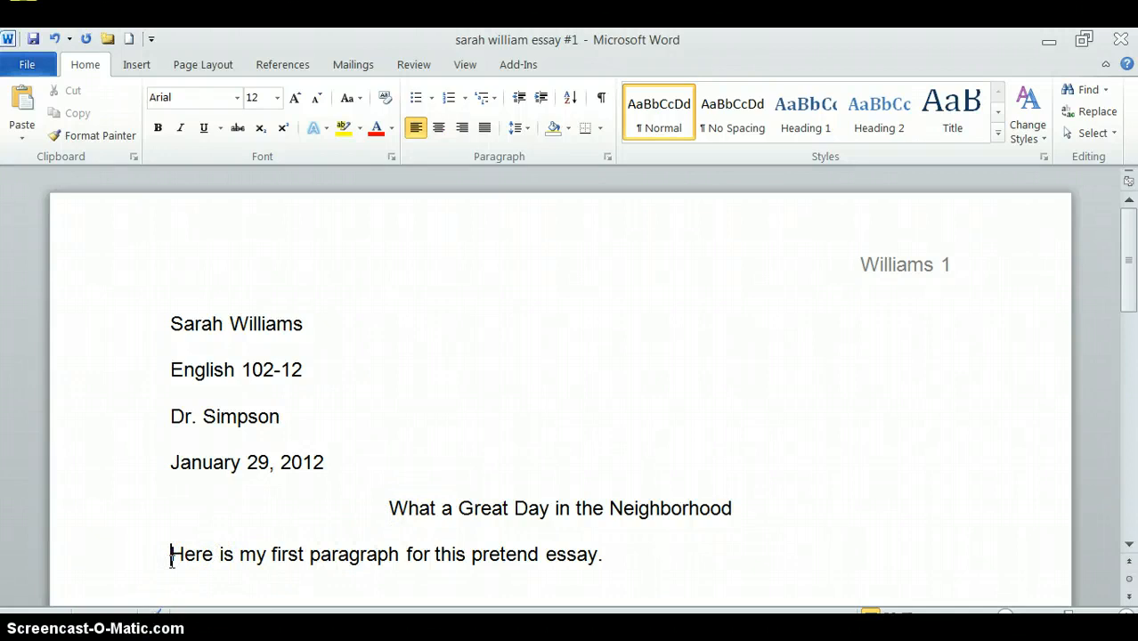
double_click(174, 554)
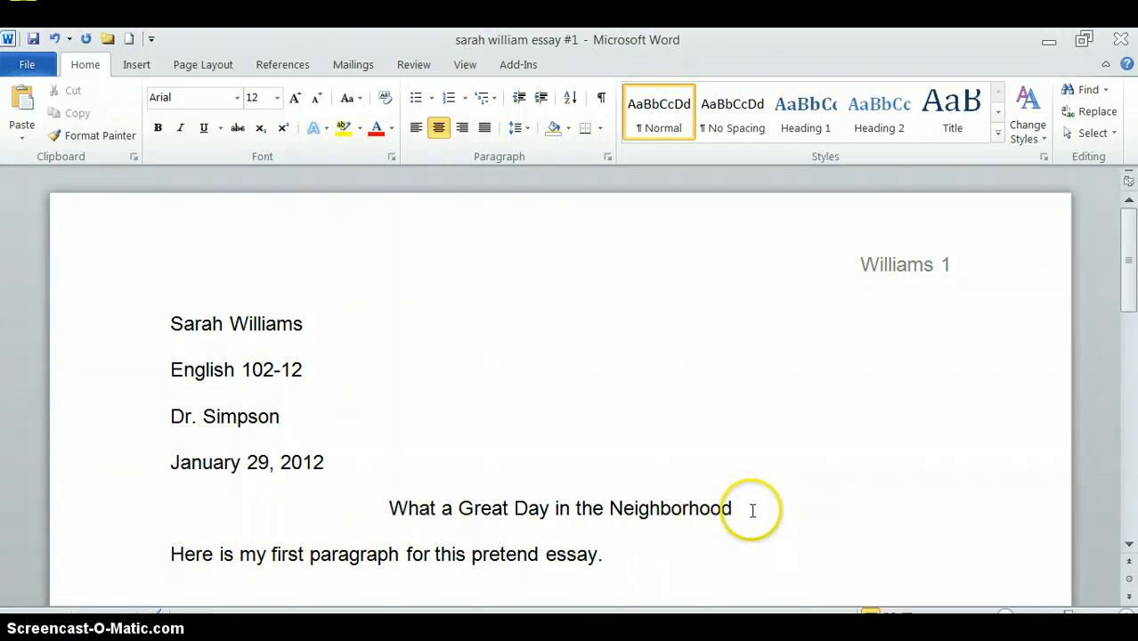
left_click(733, 509)
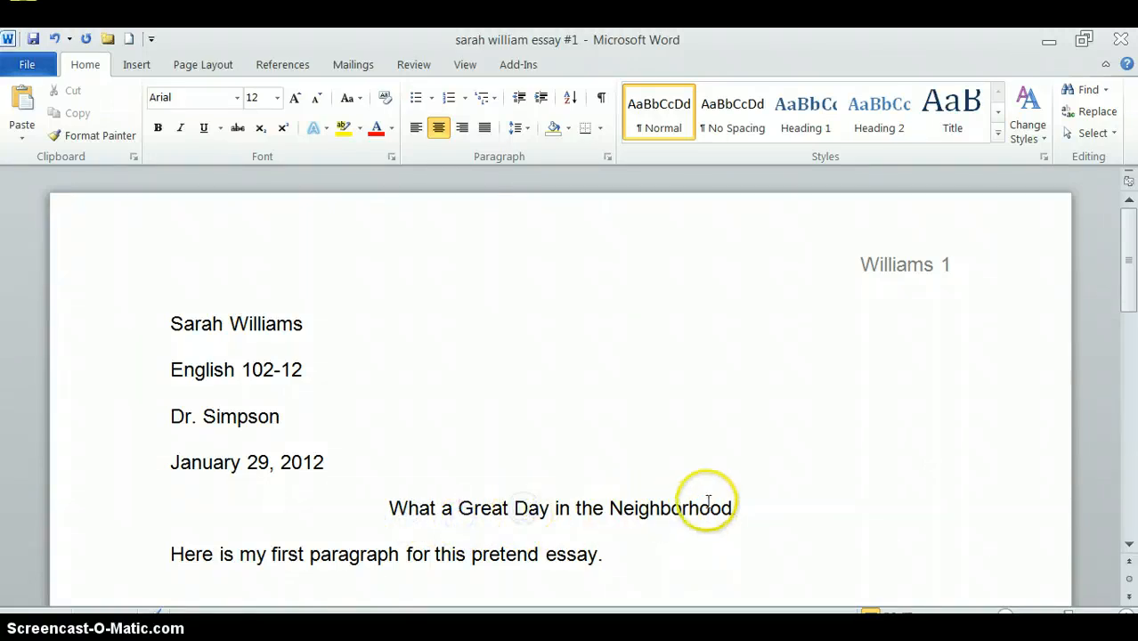
left_click(731, 508)
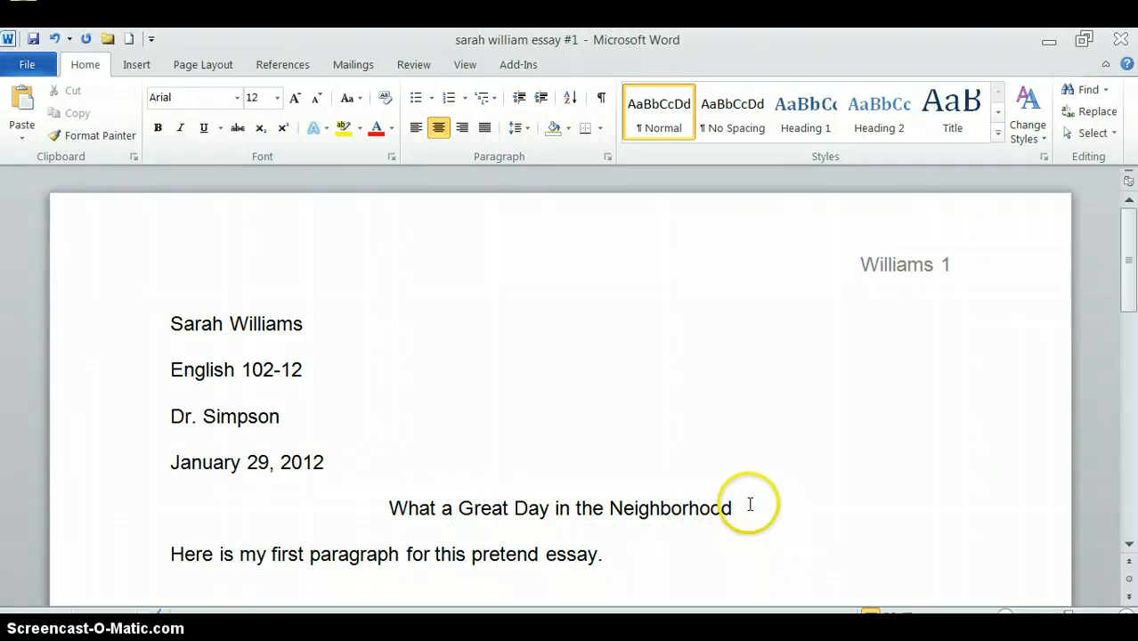
left_click(731, 509)
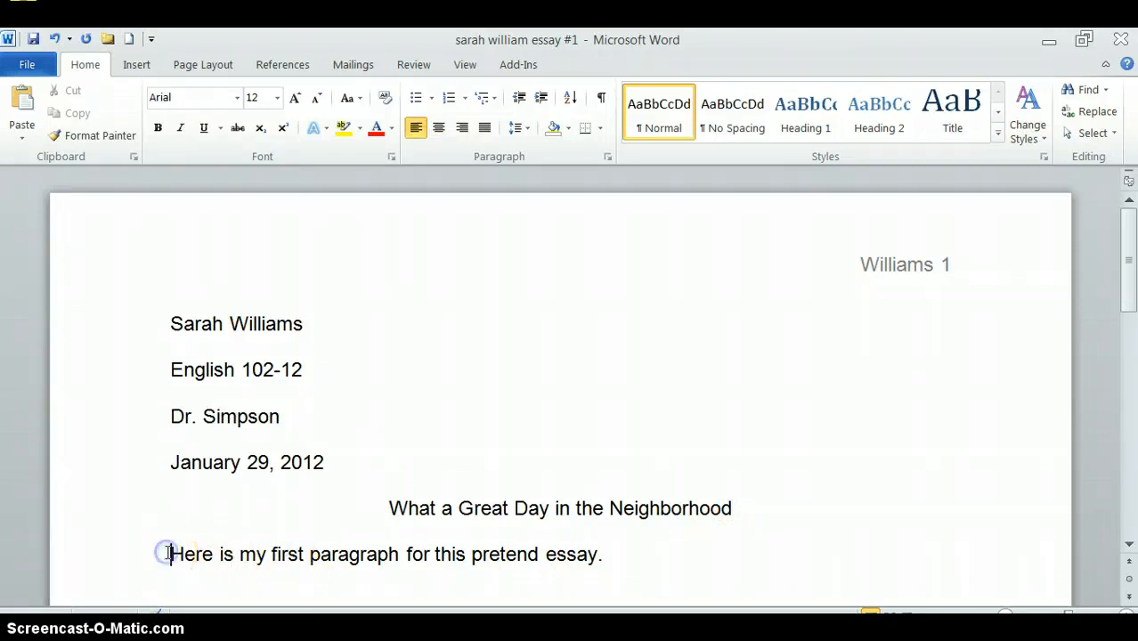
Step: Indent the first body paragraph and extend it with sentences ending 'Blah blah blah blah.'
left_click(168, 553)
type(" So")
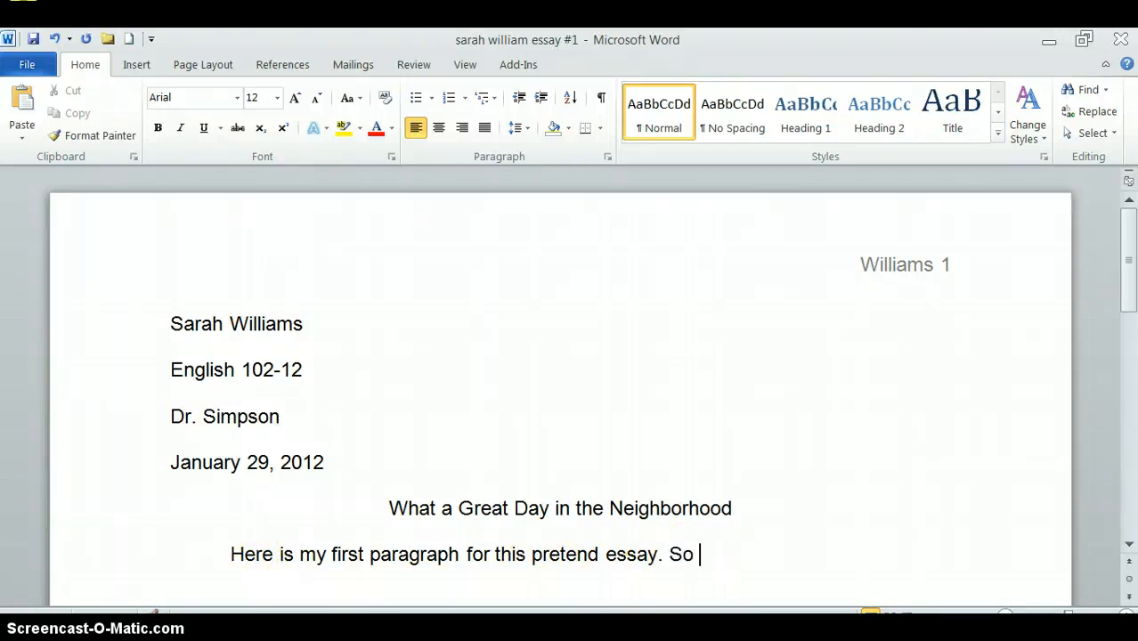
type("let's type some more details")
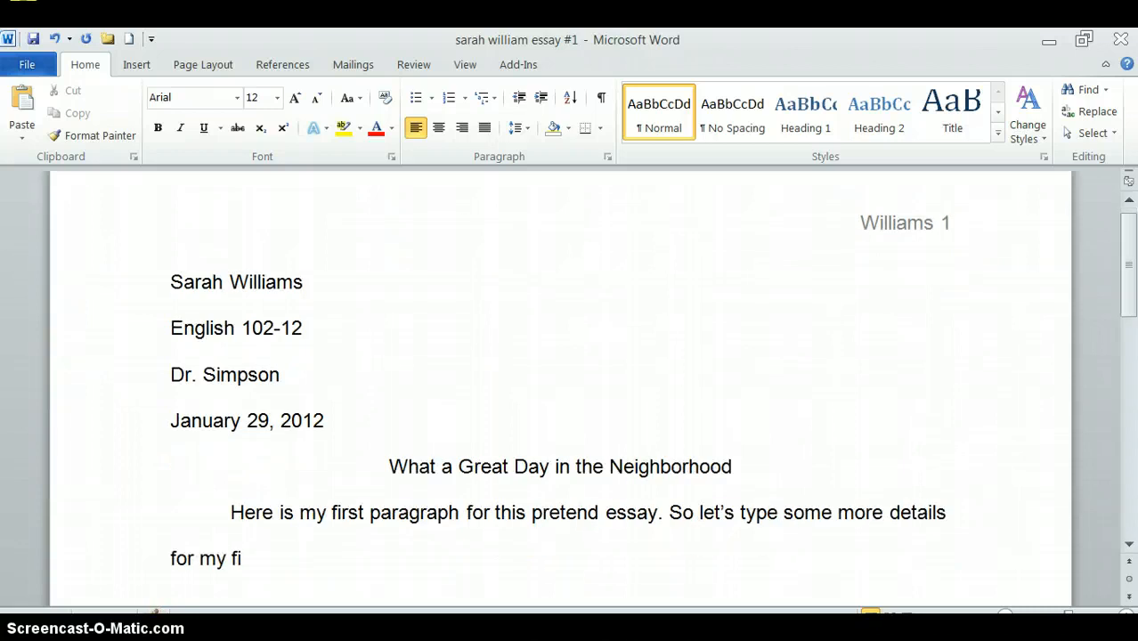
type("rst paragraph.  blah")
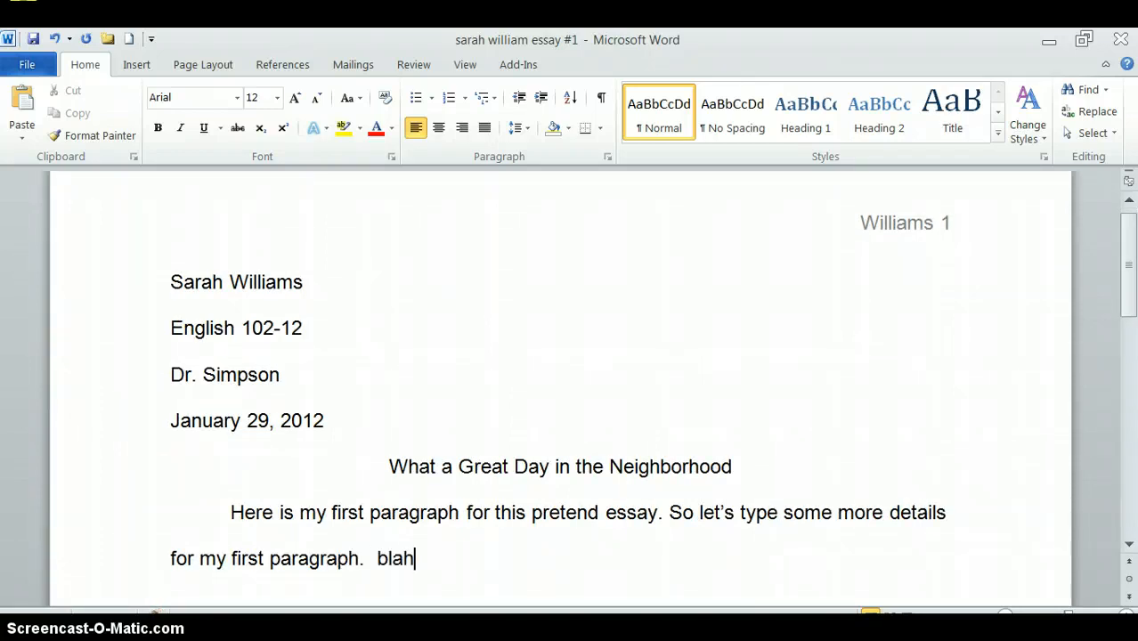
type("blah blah blah.")
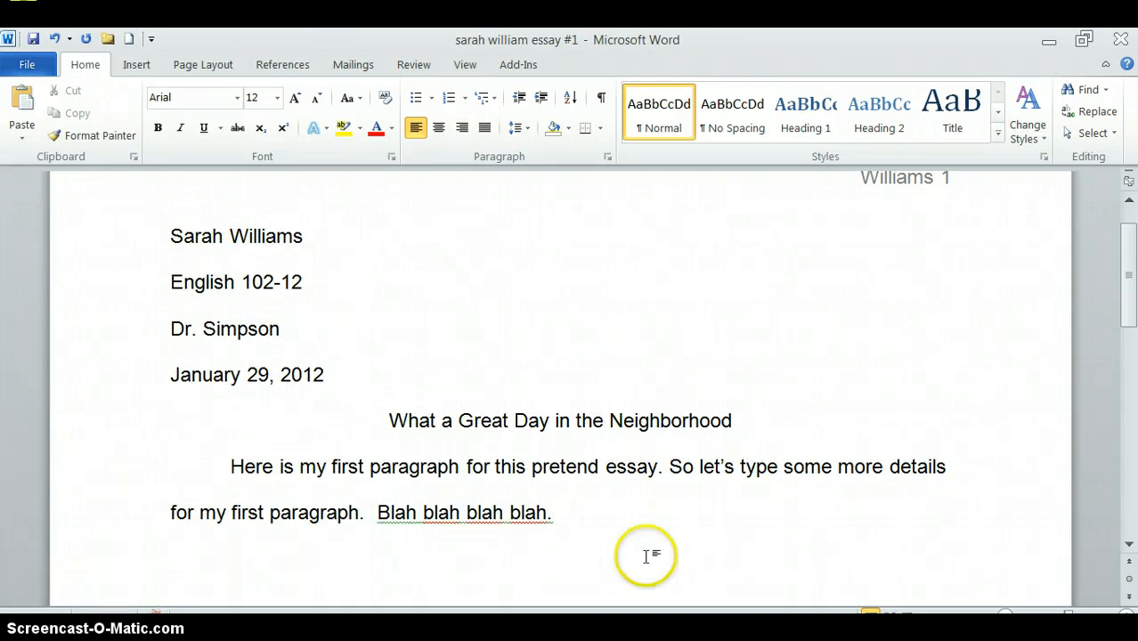
mouse_move(233, 556)
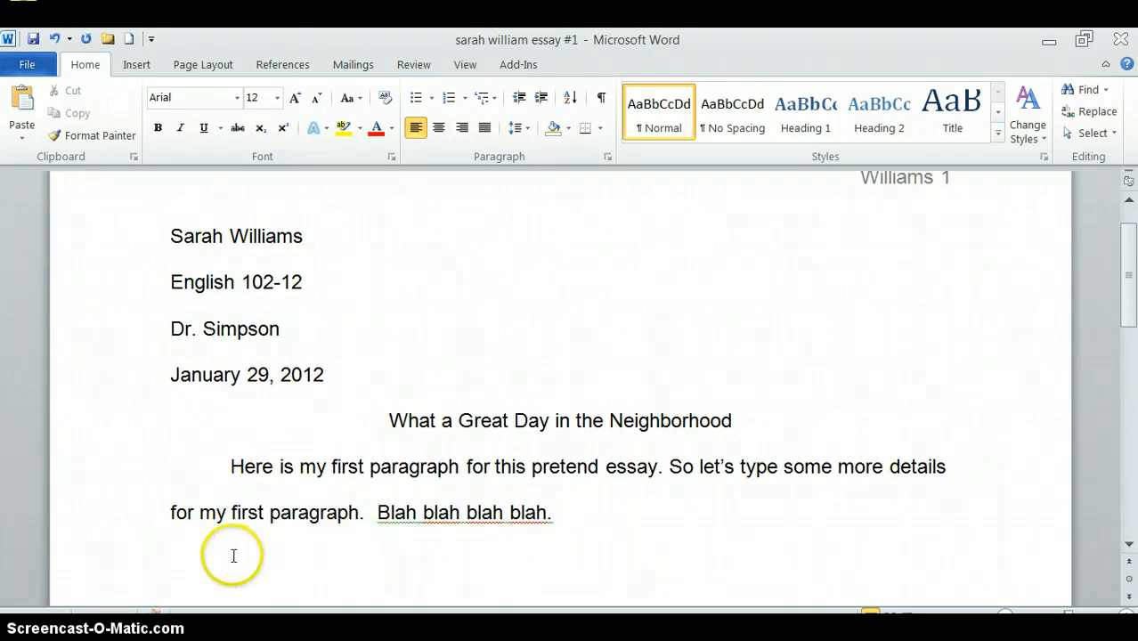
Step: Add an indented second paragraph explaining you needn't press Enter at each line's end
type("Here")
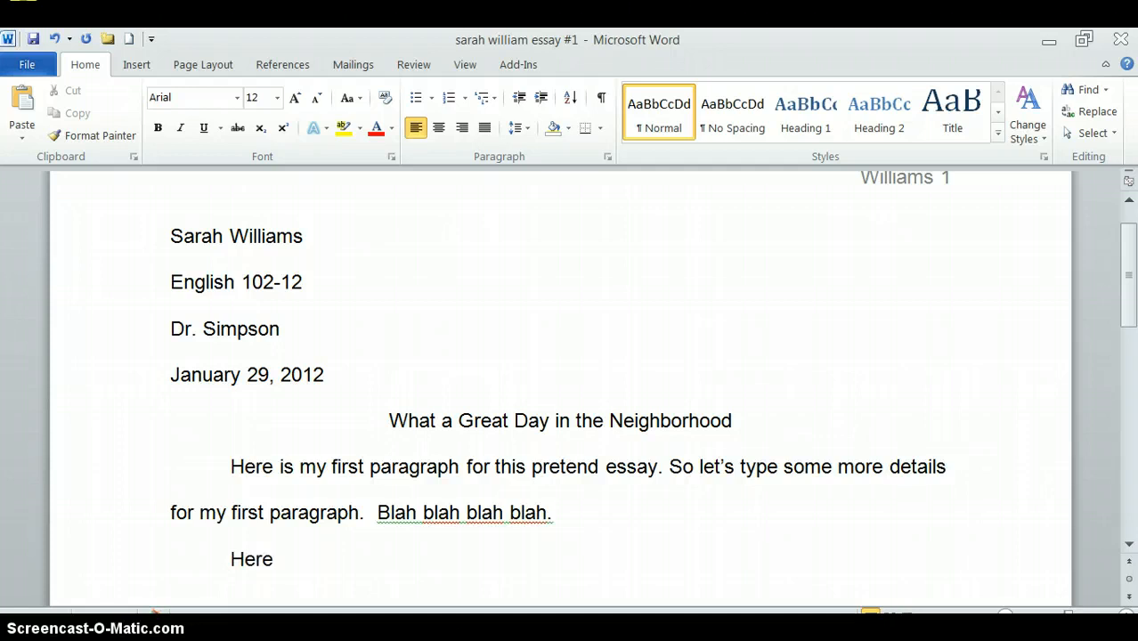
left_click(280, 559)
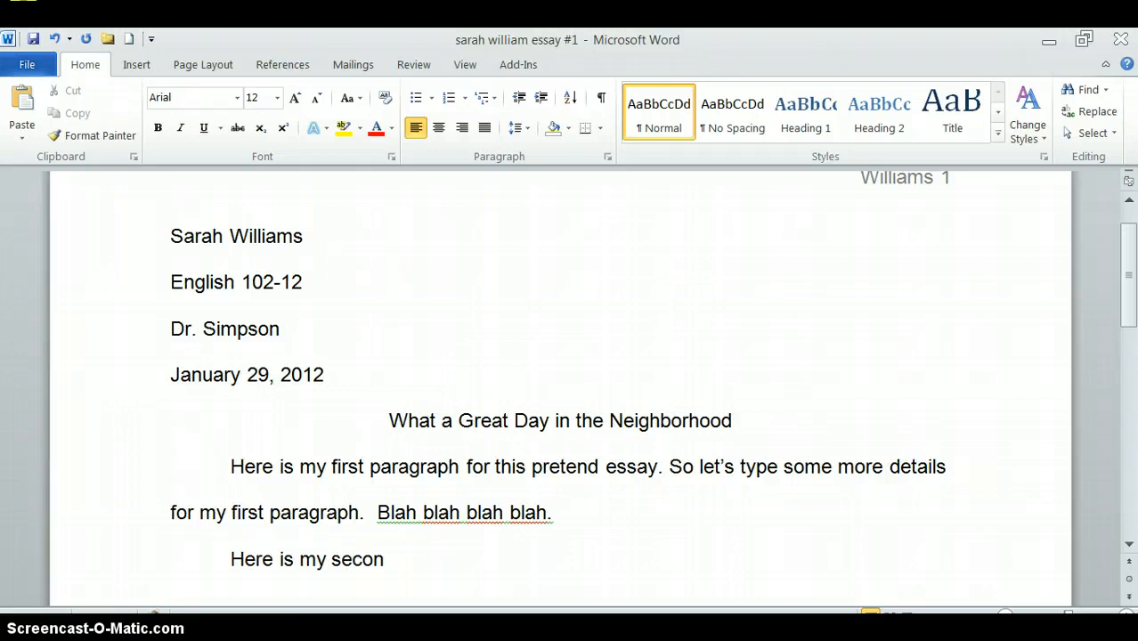
type("d paragraph that")
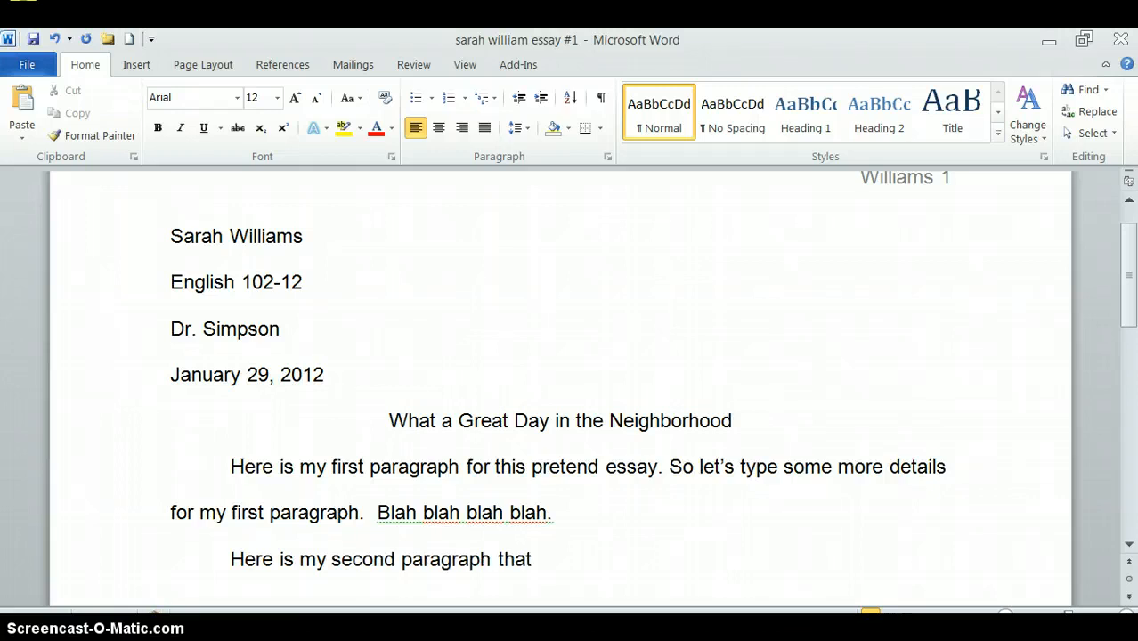
type("is nea")
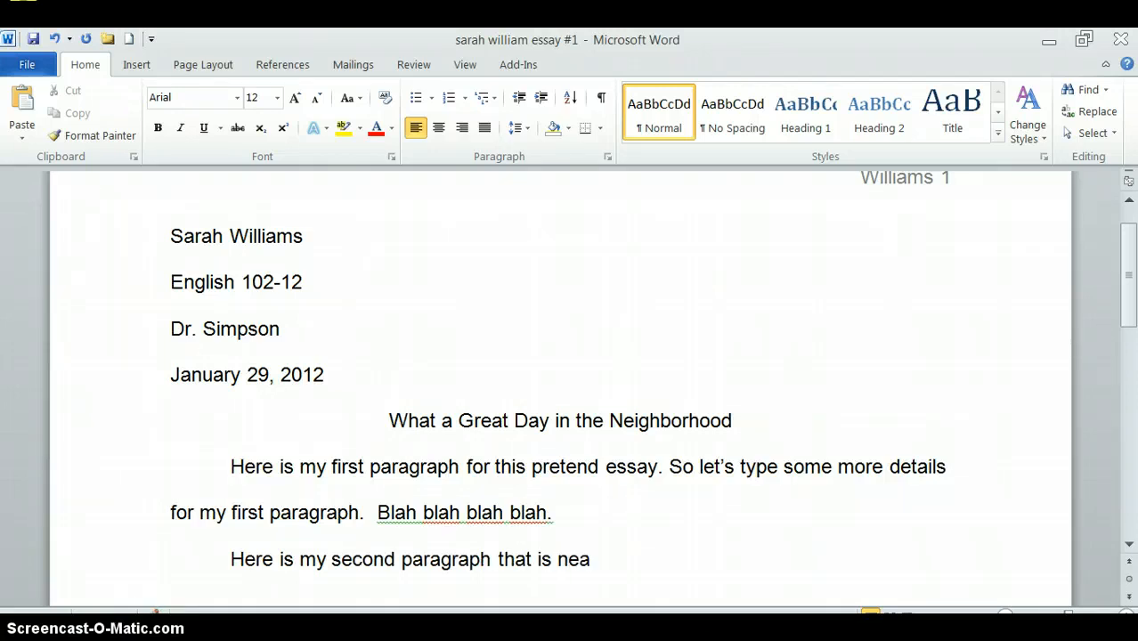
type("tly indented on t")
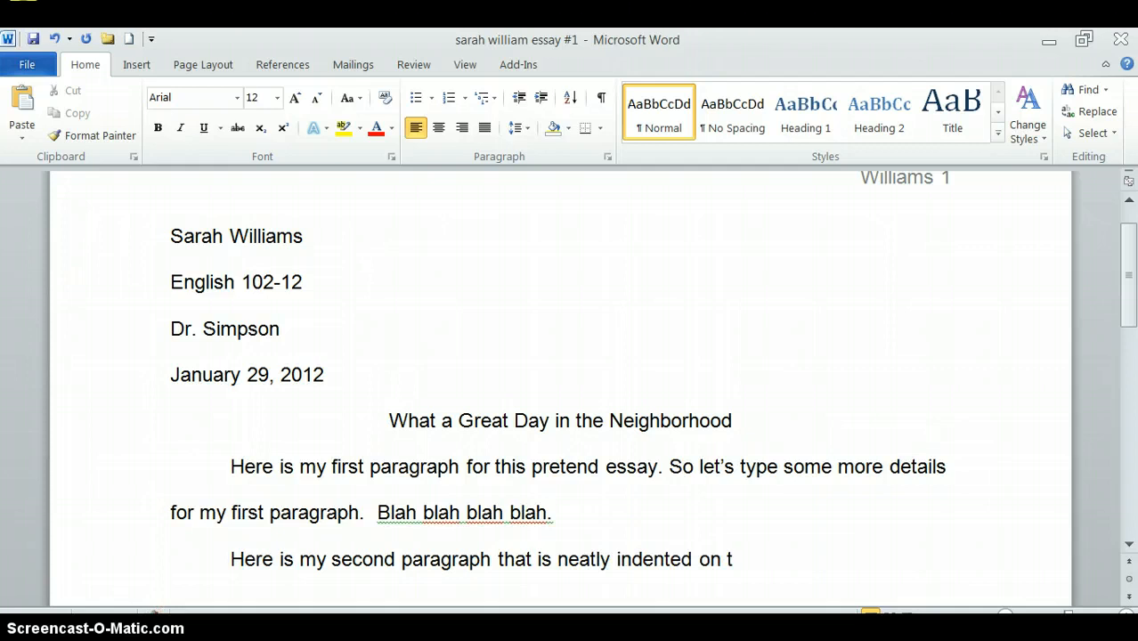
type("he first line.  yo")
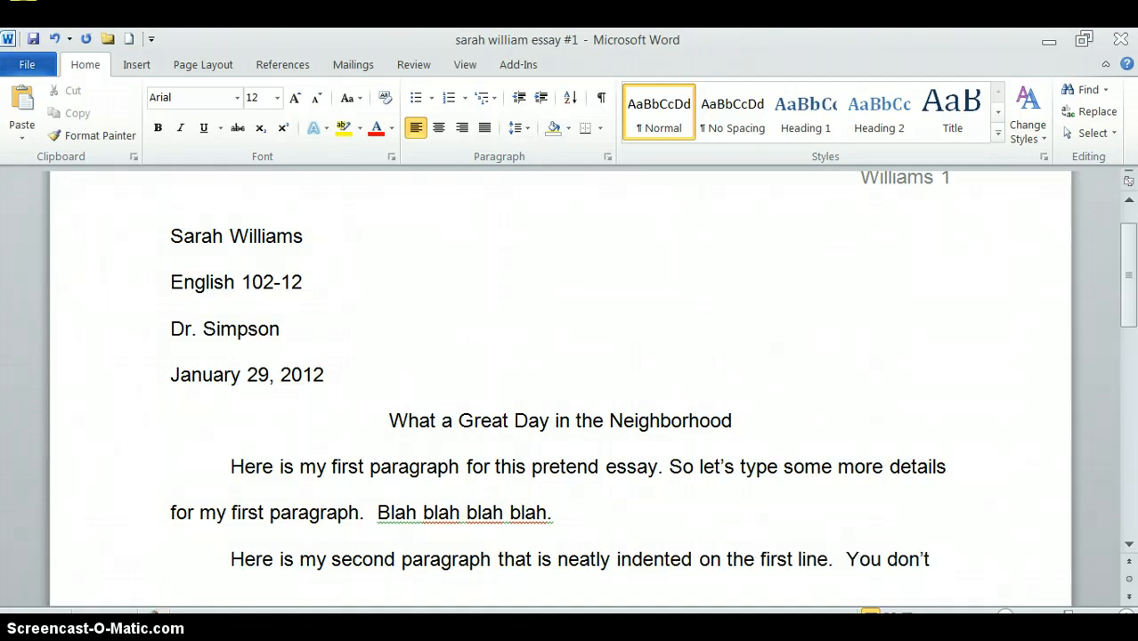
type("have to worry about hi")
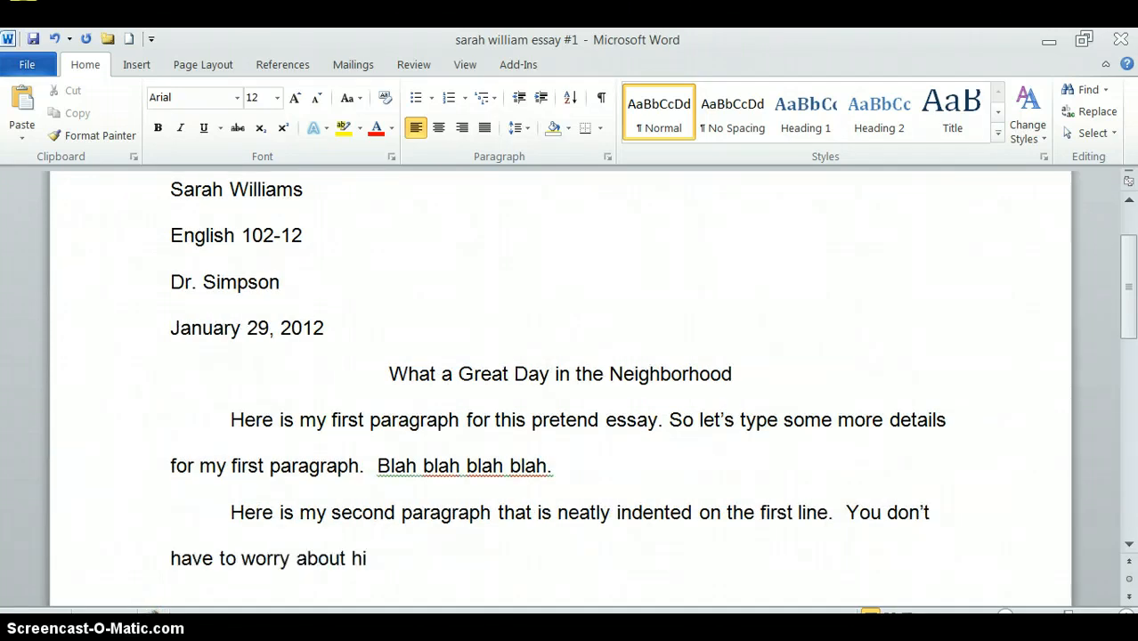
type("tting enter at the en")
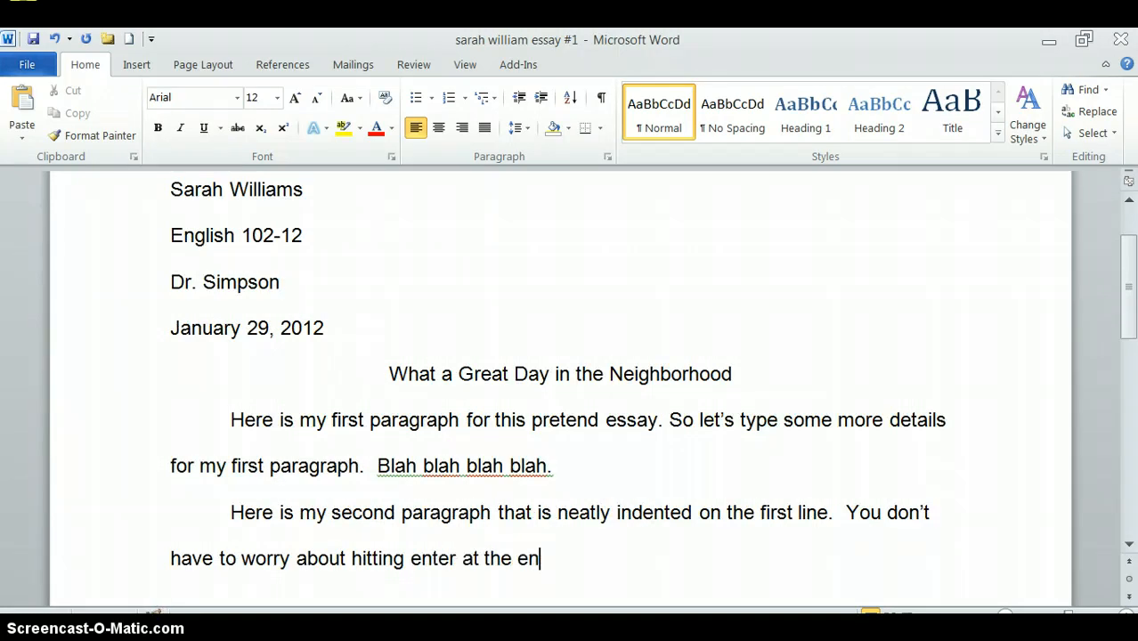
type("d each line.")
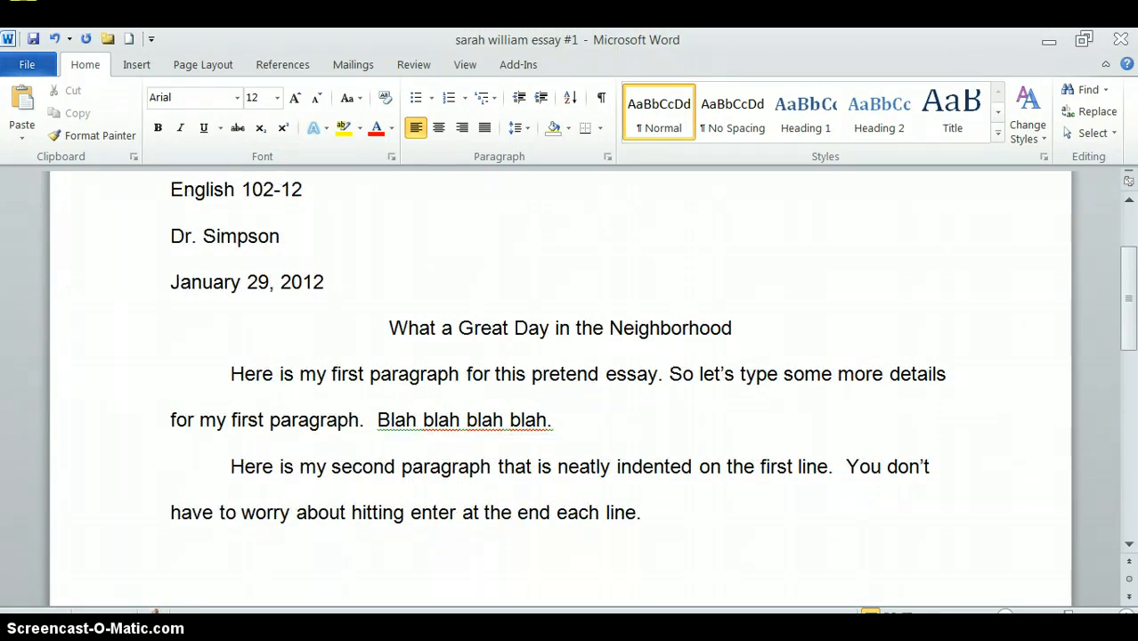
Step: Add a third paragraph stating the first line of each paragraph is indented
type("You just to be sure to")
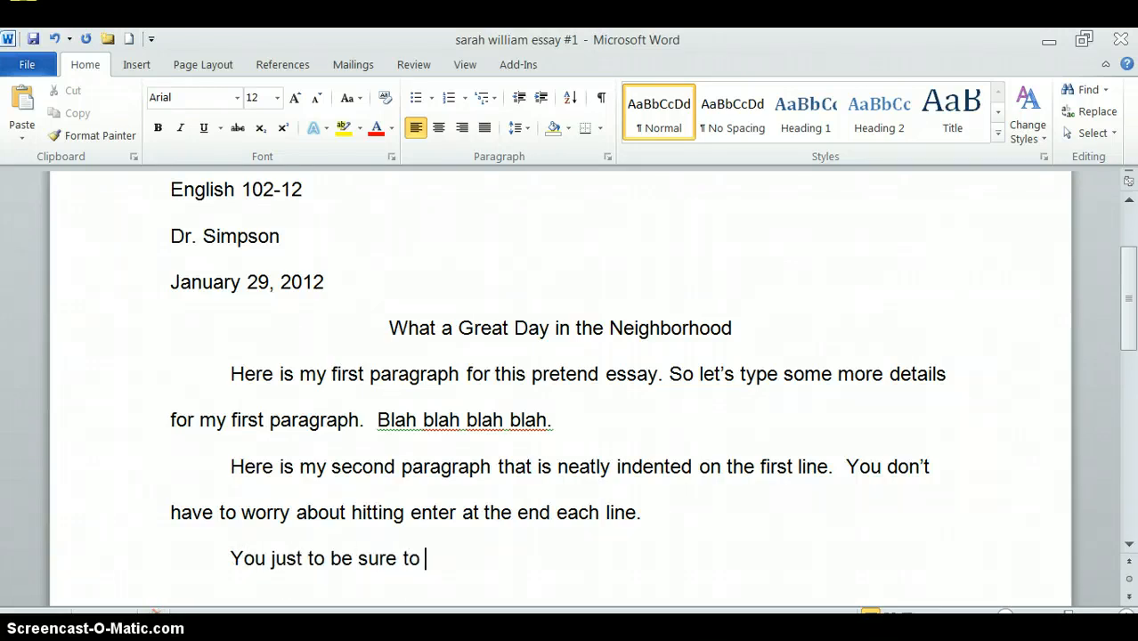
type("that the")
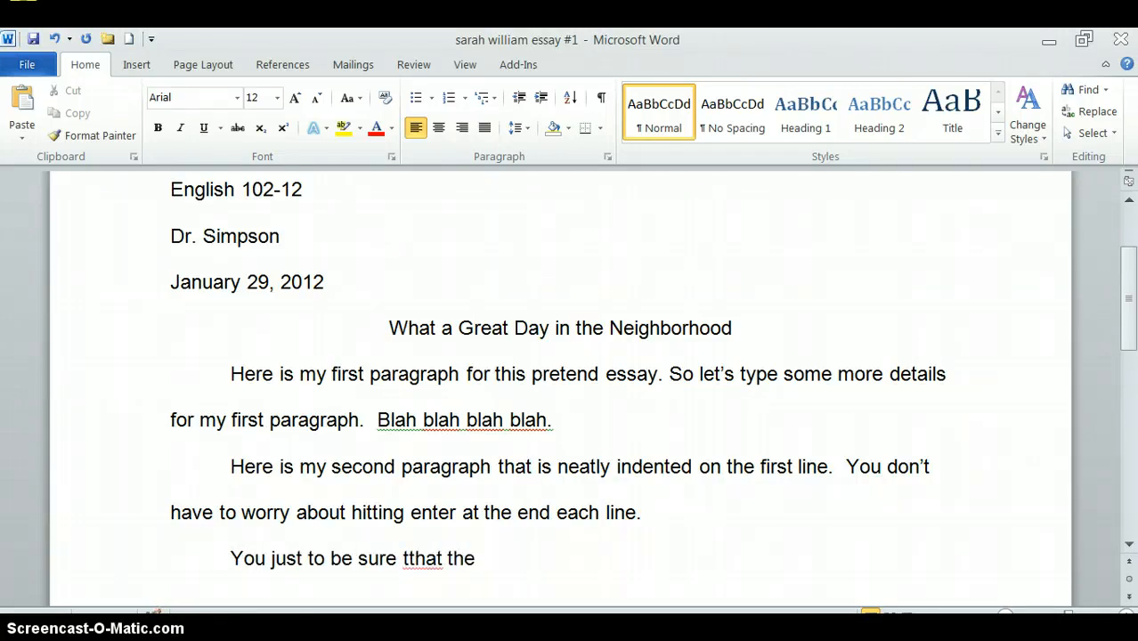
type("first line of each paragraph is indente")
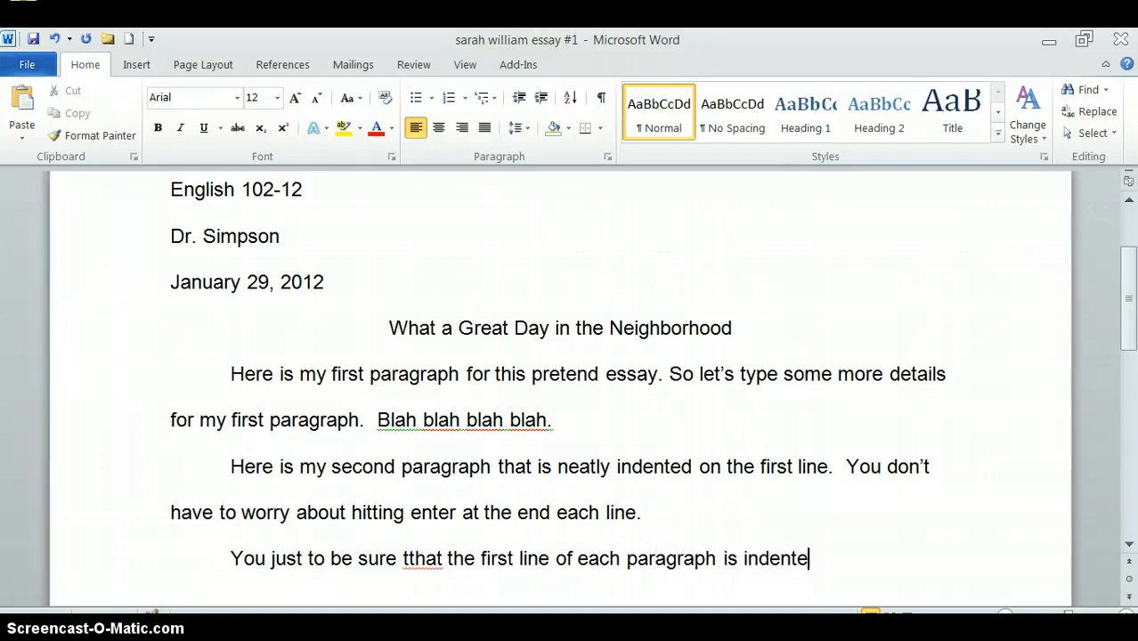
type(".")
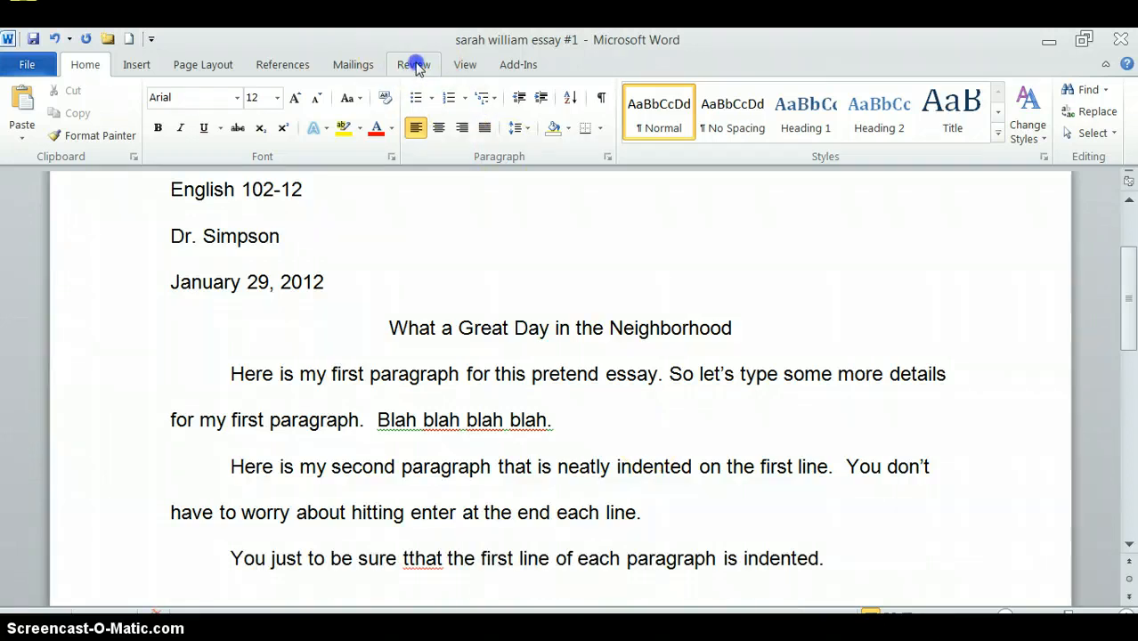
Step: With the Review tab showing, fix the typo 'tthat' to 'that' via its spelling suggestion
left_click(413, 64)
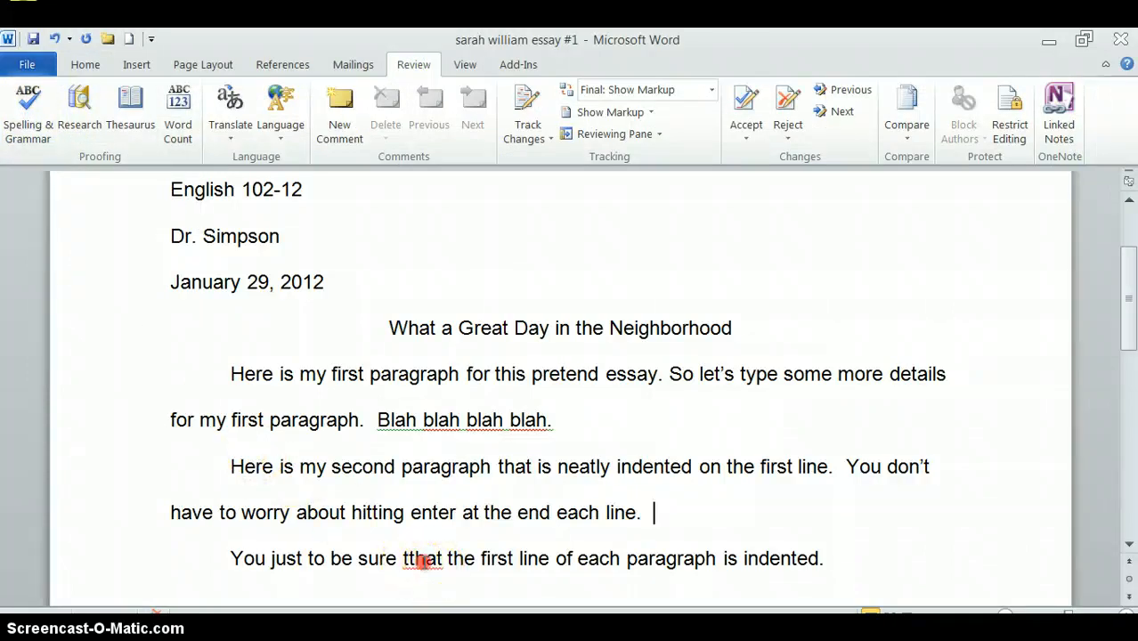
right_click(421, 558)
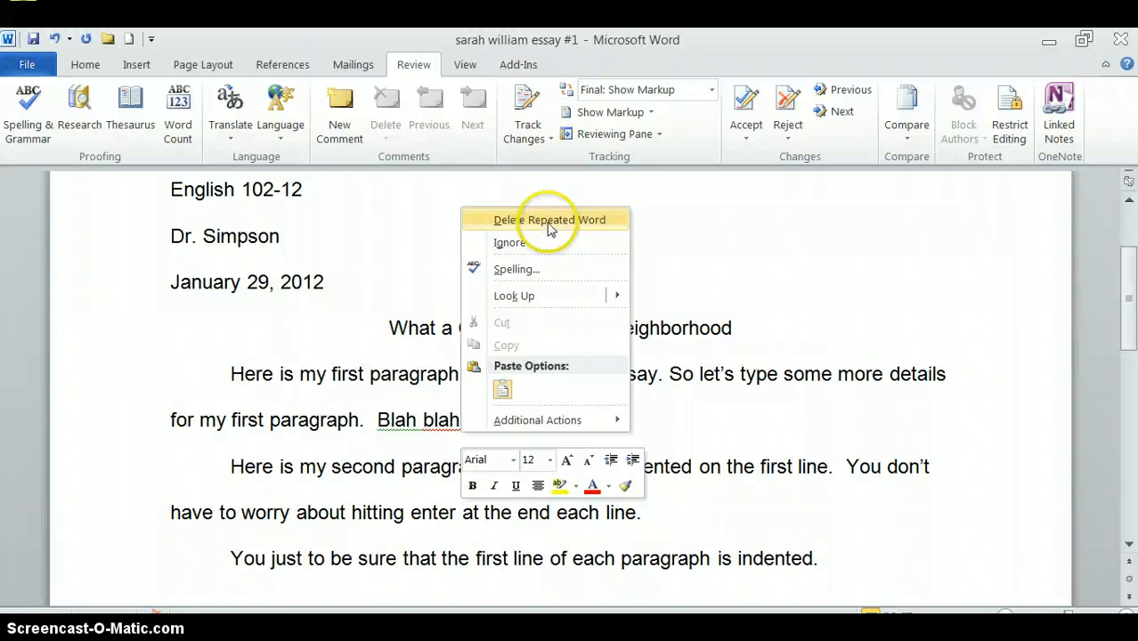
left_click(550, 220)
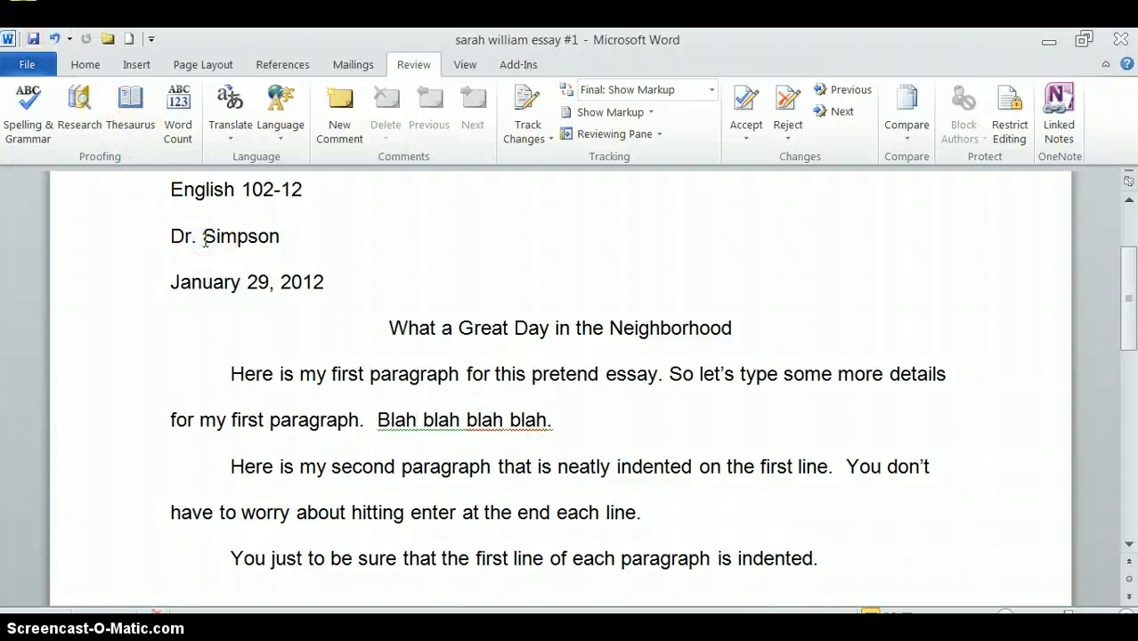
mouse_move(77, 525)
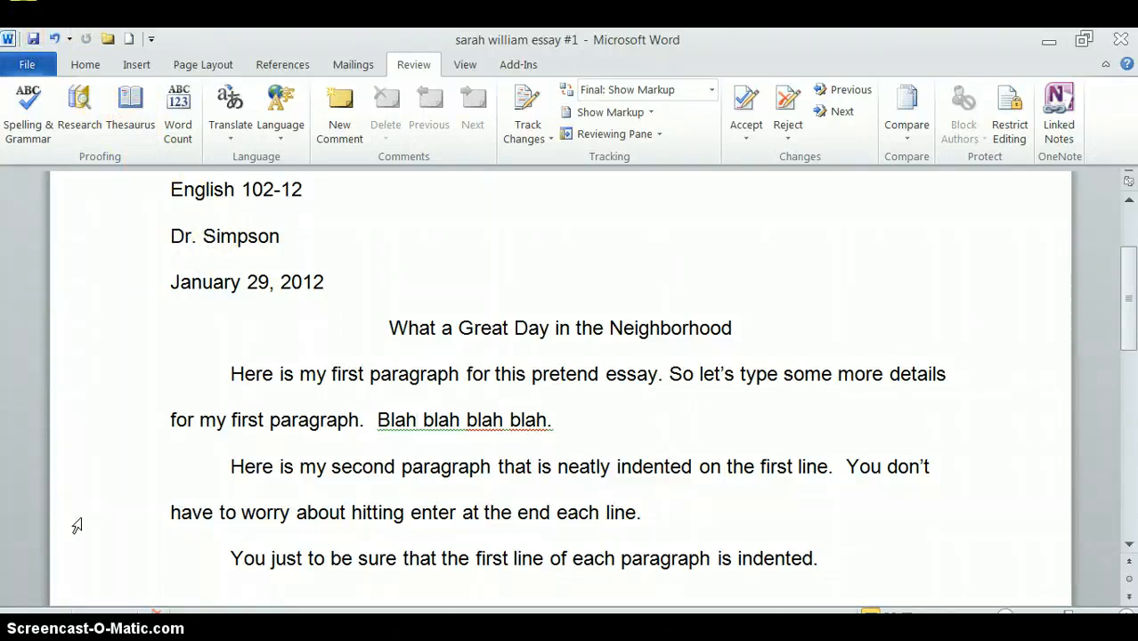